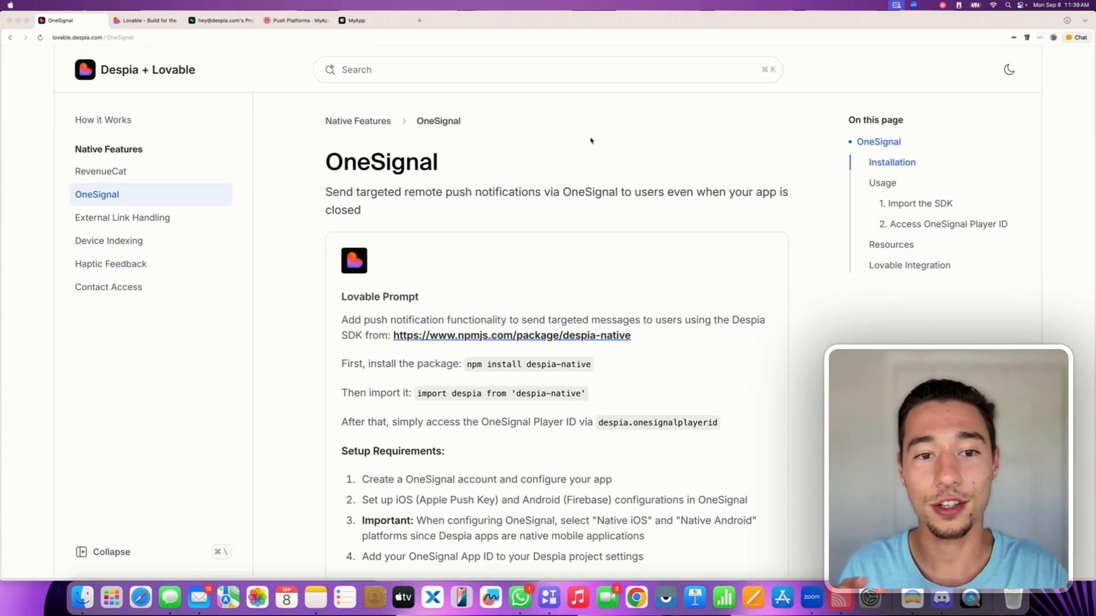
mouse_move(553, 365)
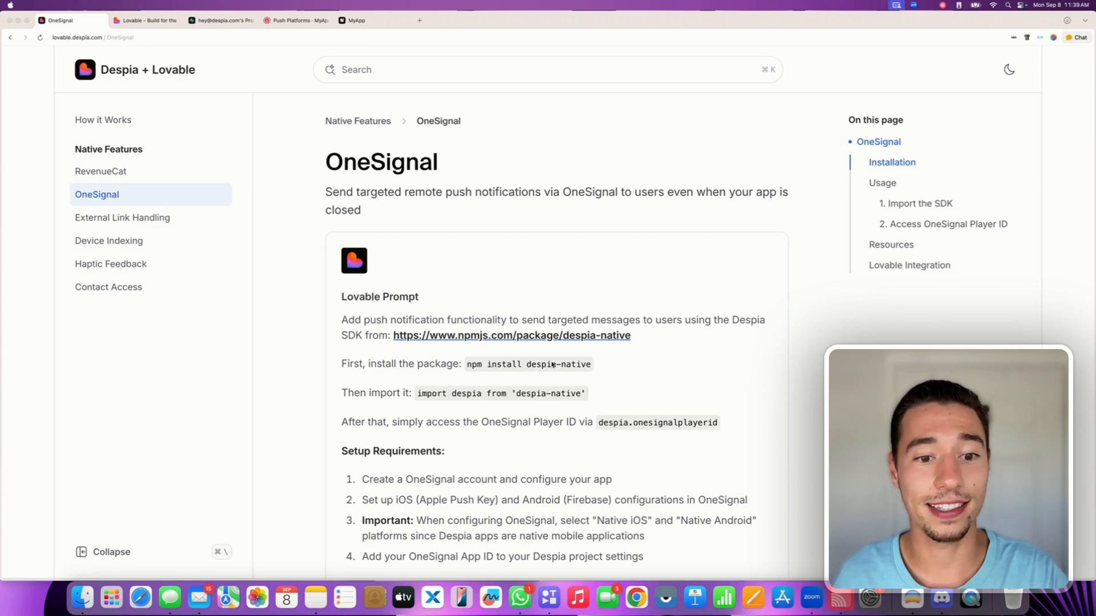
Step: Review the Apple iOS and Android FCM platforms, then open the app's Keys & IDs settings
scroll("down", 3)
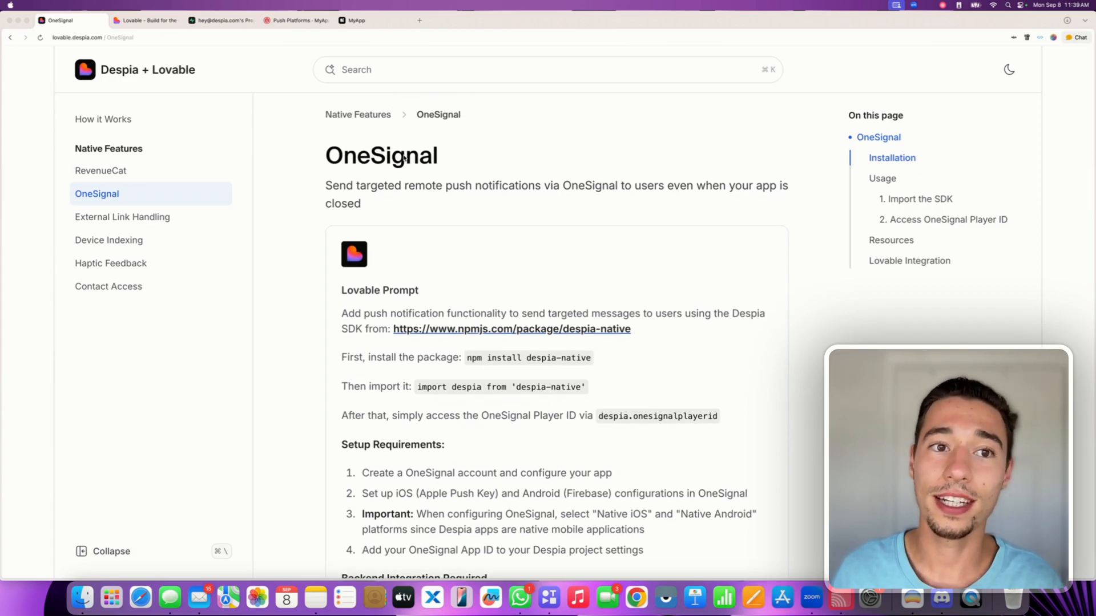
left_click(296, 19)
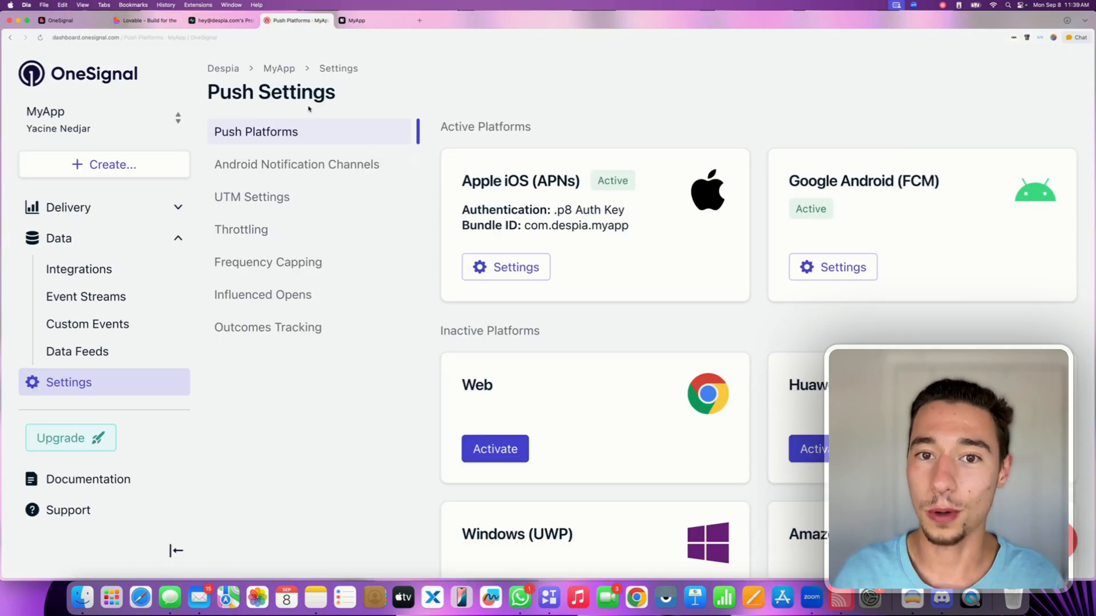
mouse_move(358, 213)
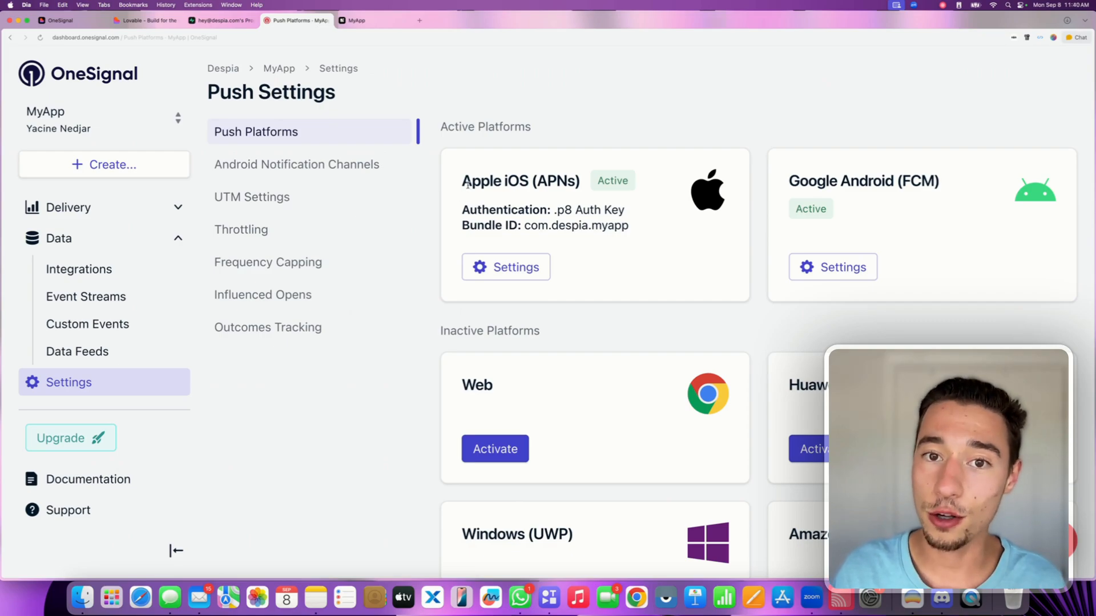
double_click(520, 180)
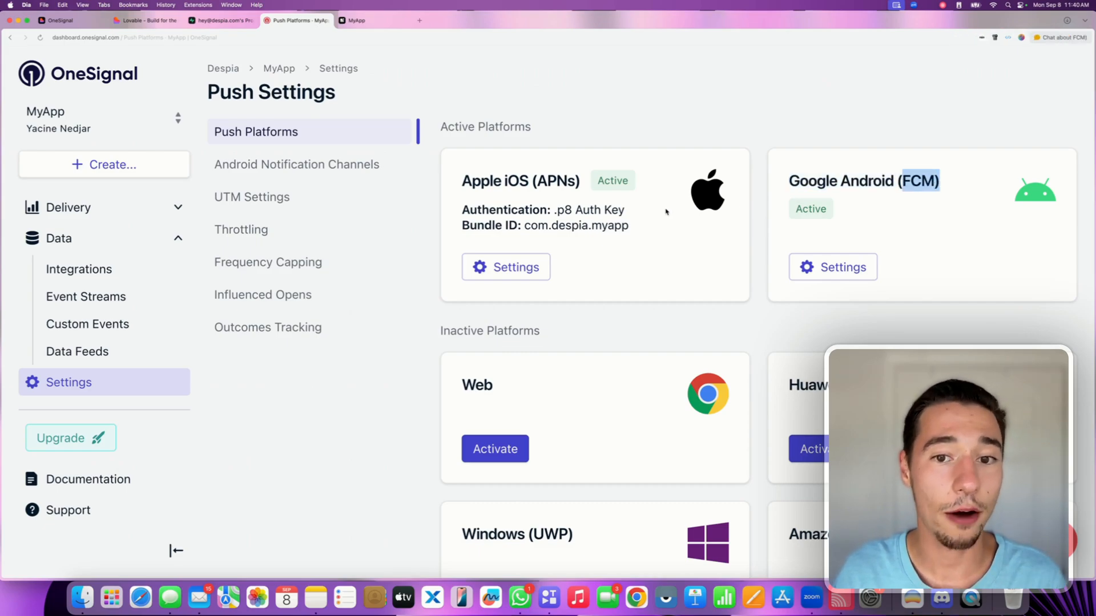
double_click(553, 181)
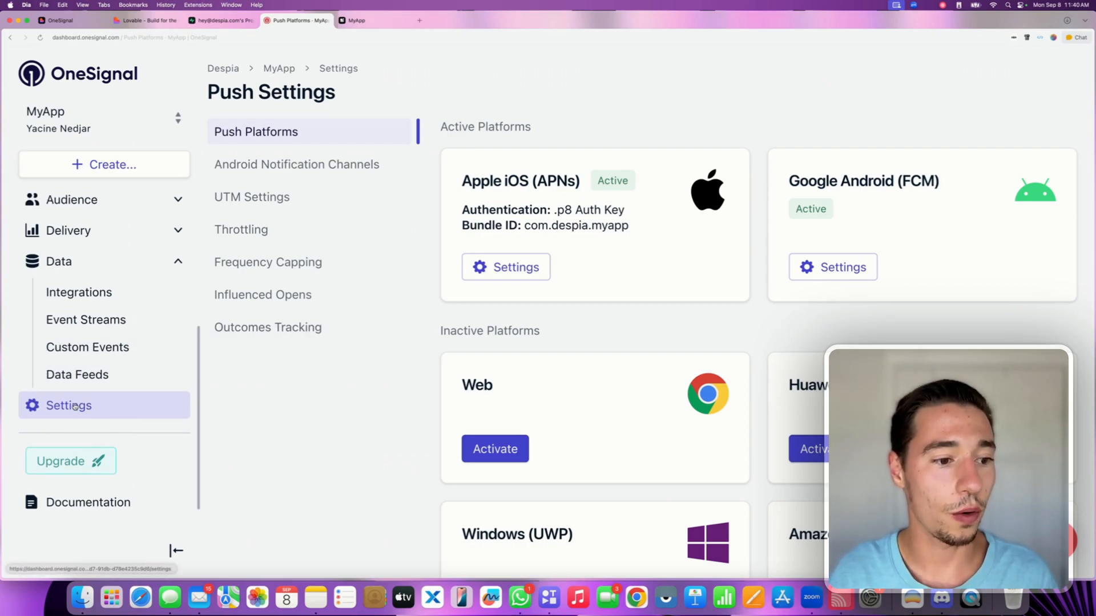
left_click(68, 406)
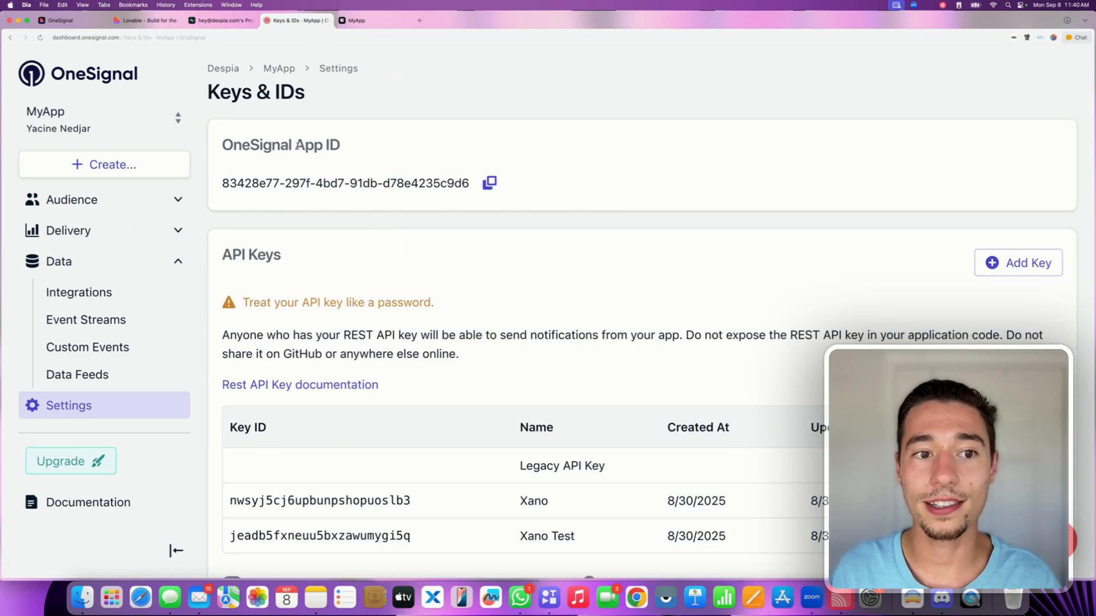
mouse_move(489, 182)
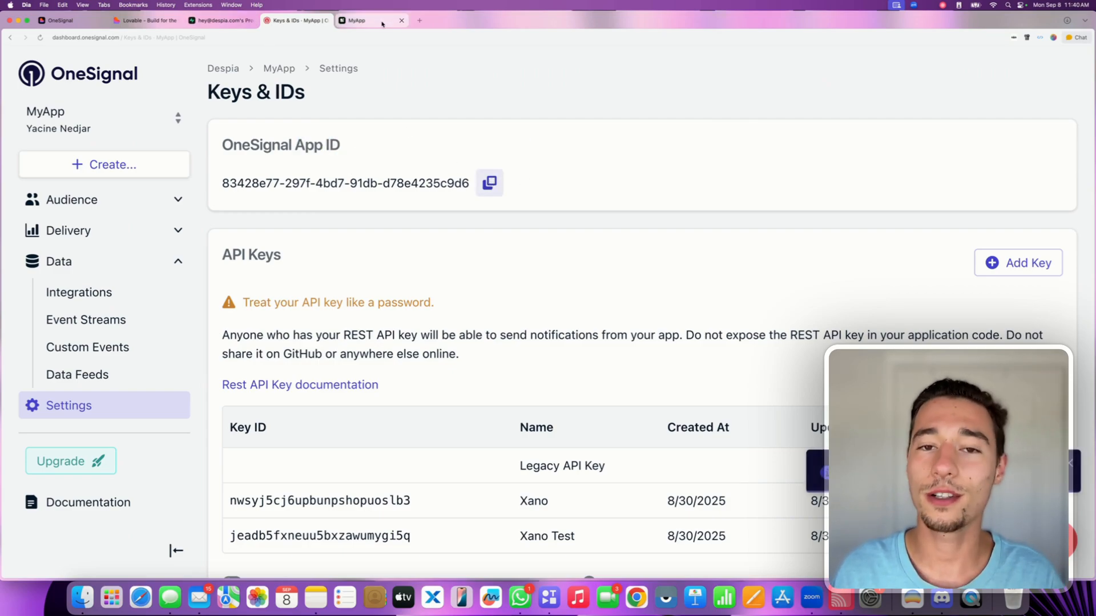
Step: In the Despia Studio MyApp settings, locate the OneSignal Integration and select the iOS application ID
left_click(356, 21)
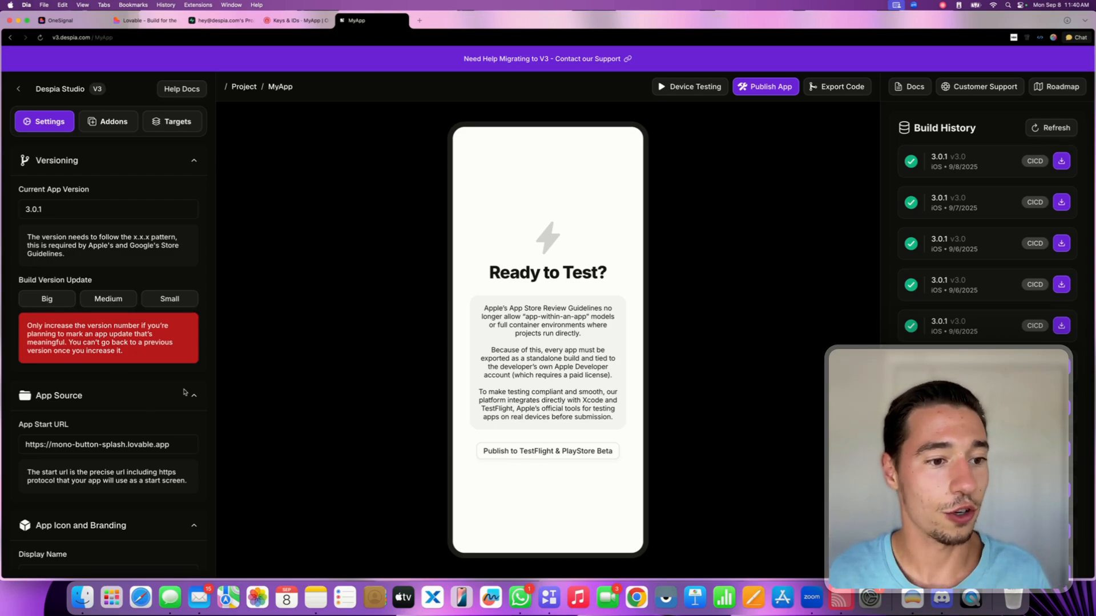
scroll("down", 3)
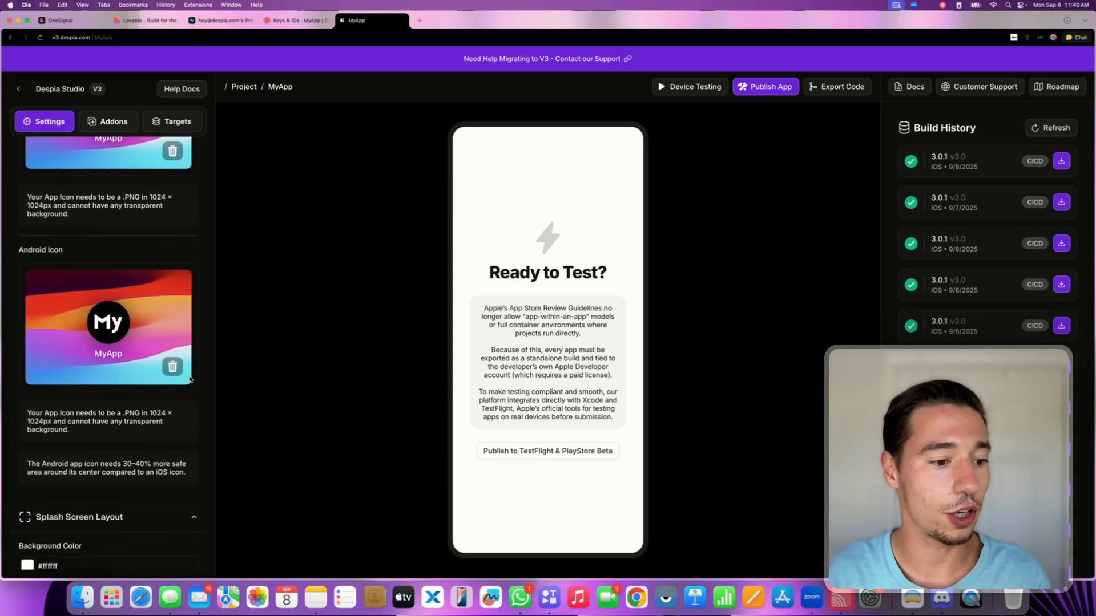
scroll("down", 3)
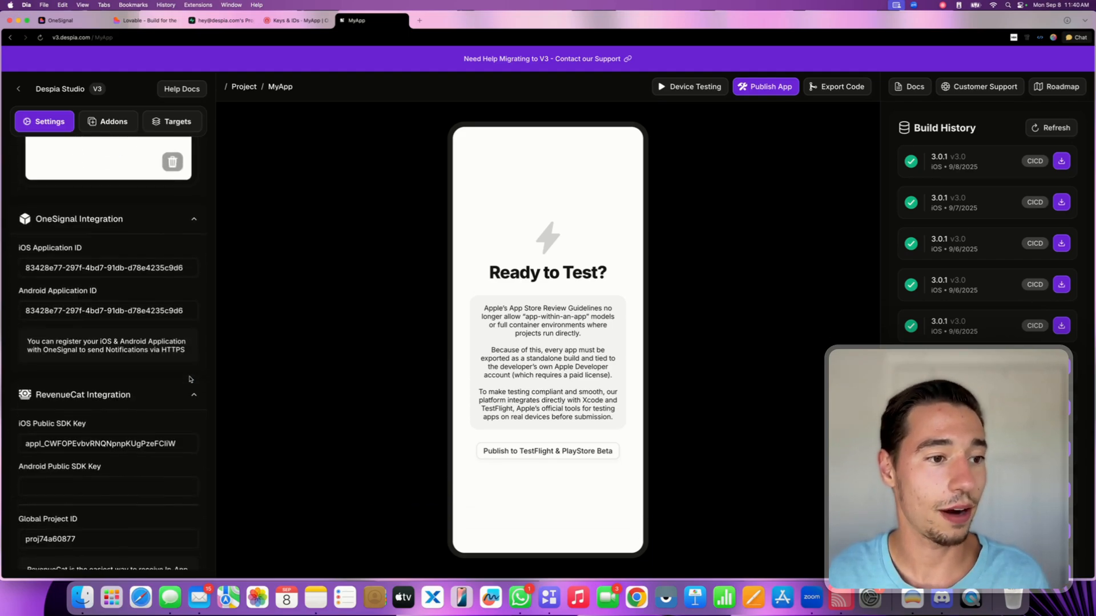
triple_click(107, 267)
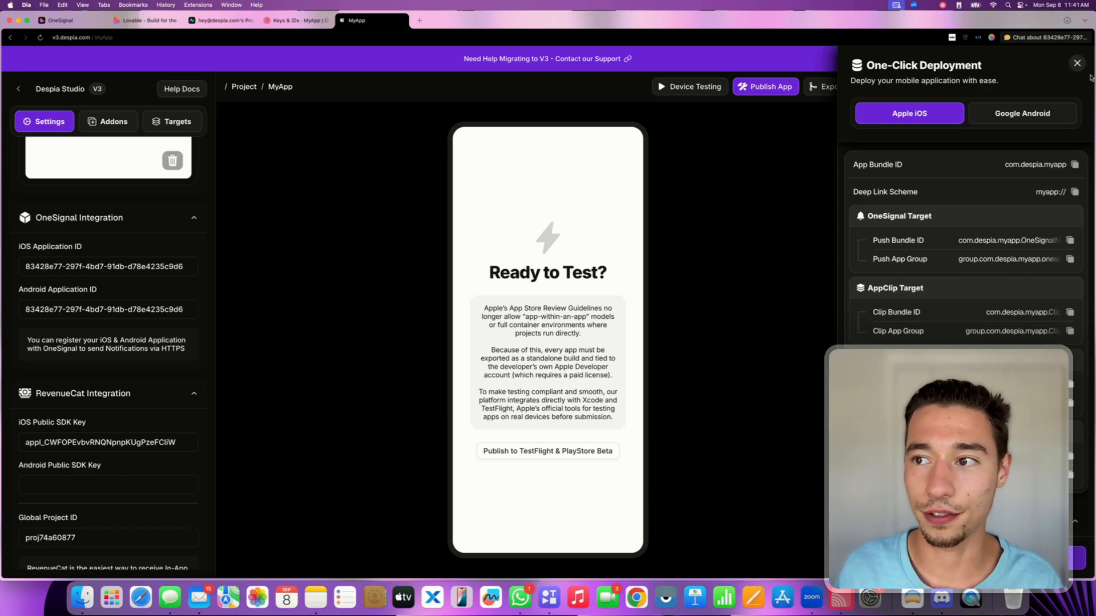
left_click(1076, 63)
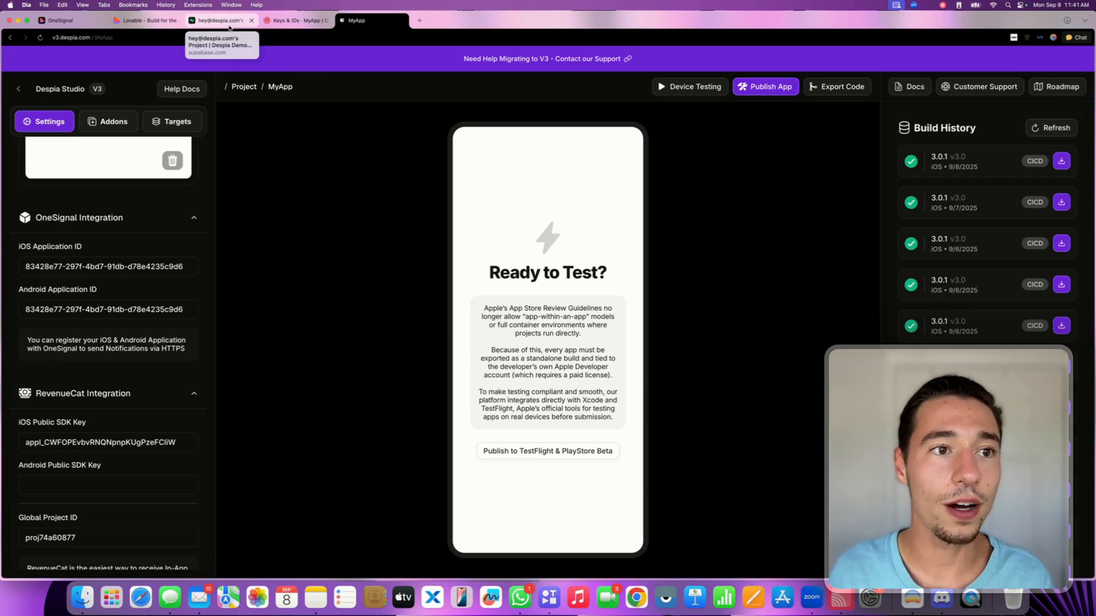
Step: Return to the Despia OneSignal docs and locate the OneSignal Player ID section of the Lovable prompt
left_click(60, 20)
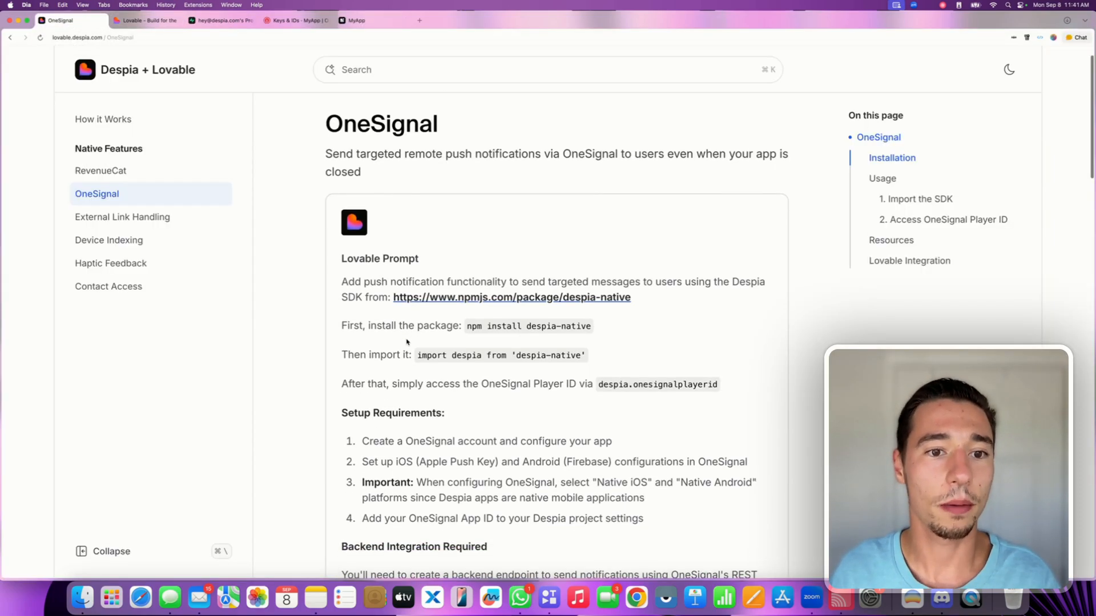
scroll("down", 3)
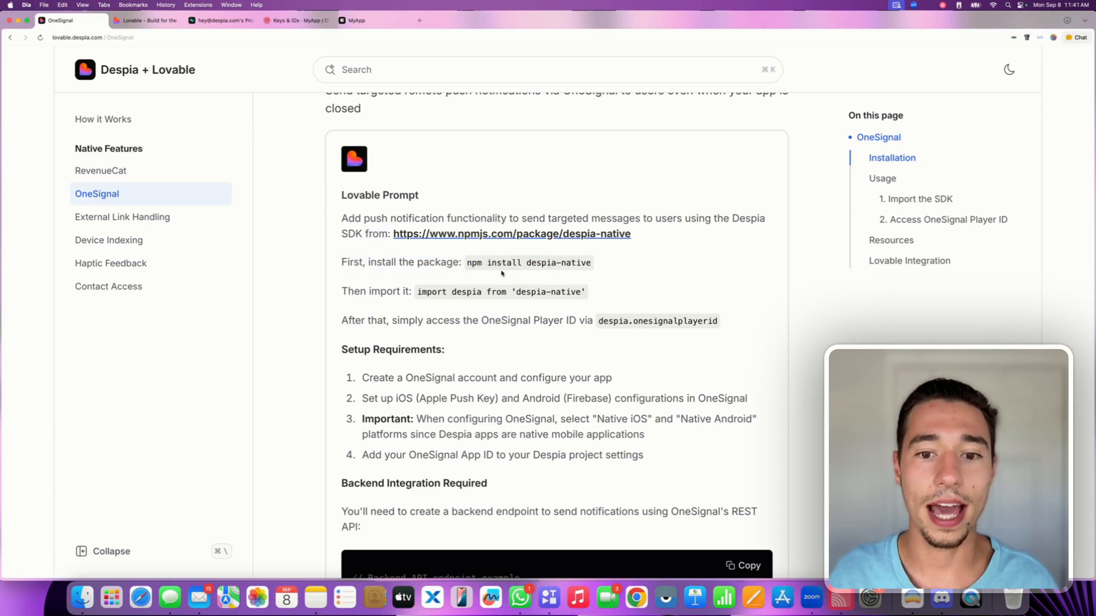
scroll("down", 3)
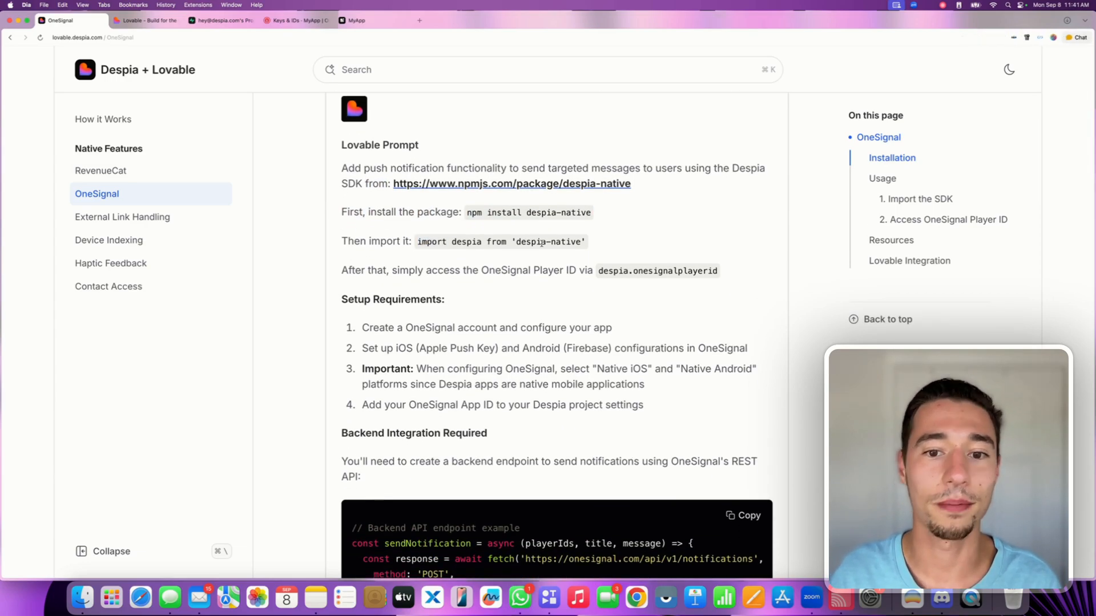
scroll("down", 3)
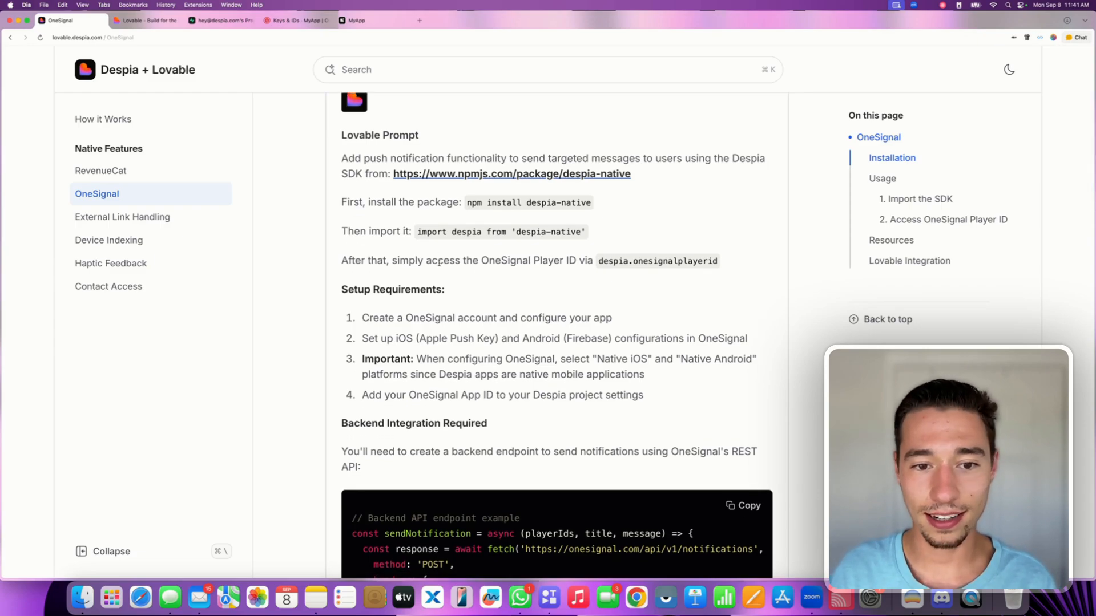
left_click_drag(480, 260, 580, 260)
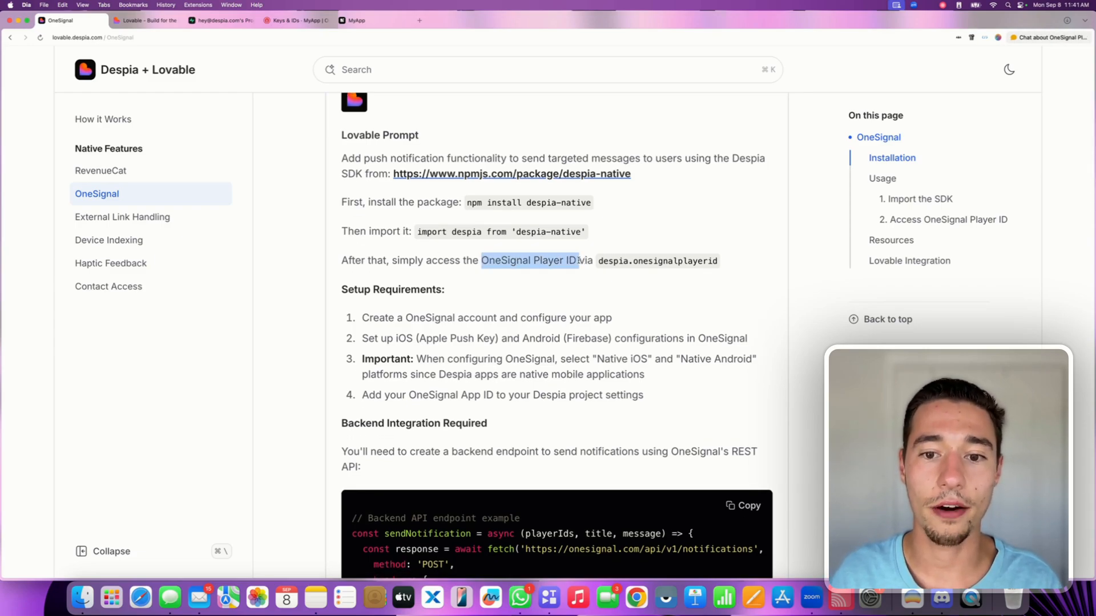
scroll("down", 3)
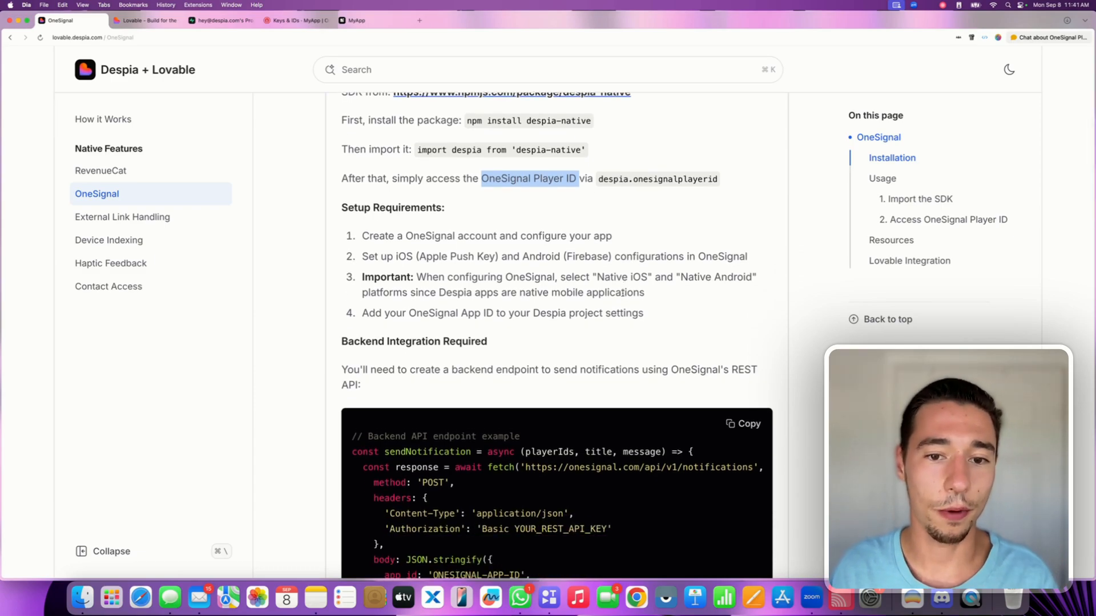
mouse_move(545, 237)
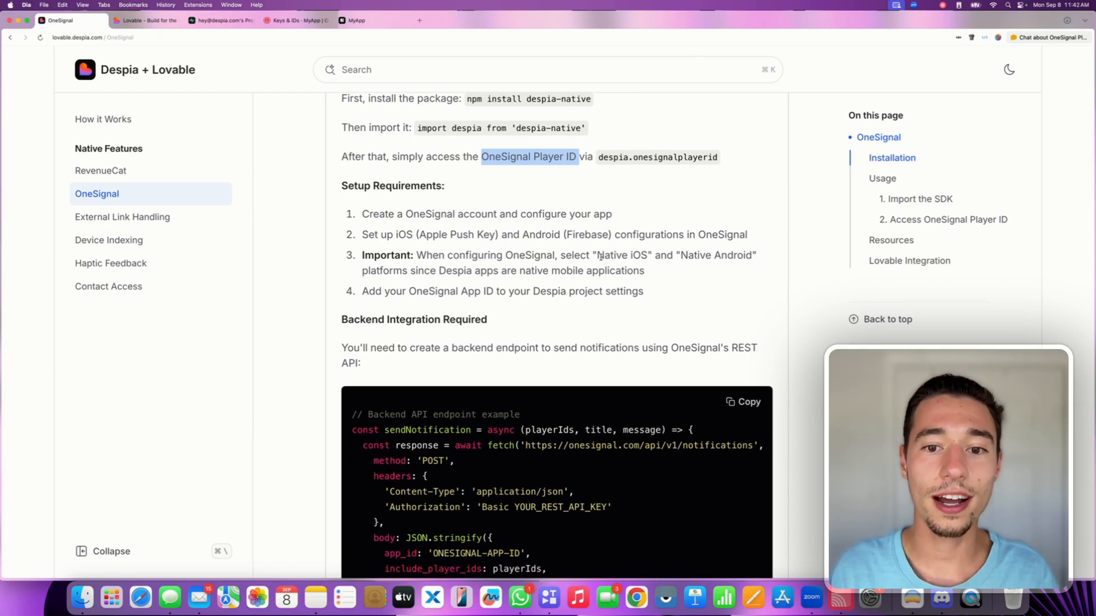
mouse_move(624, 286)
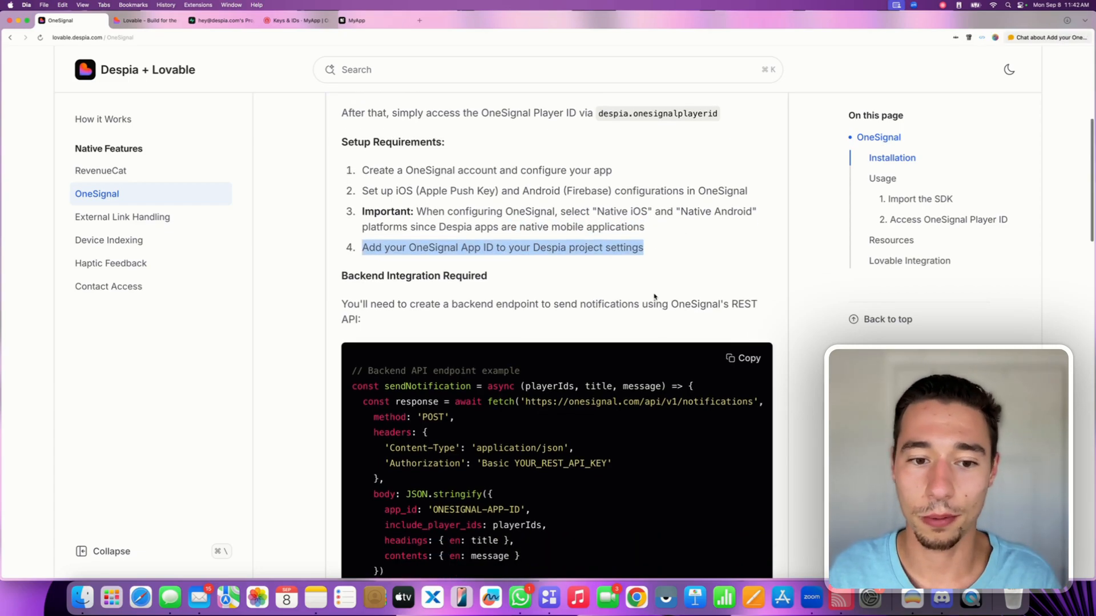
Step: Review the install, import and player ID lines, then select the entire Lovable prompt text
scroll("down", 3)
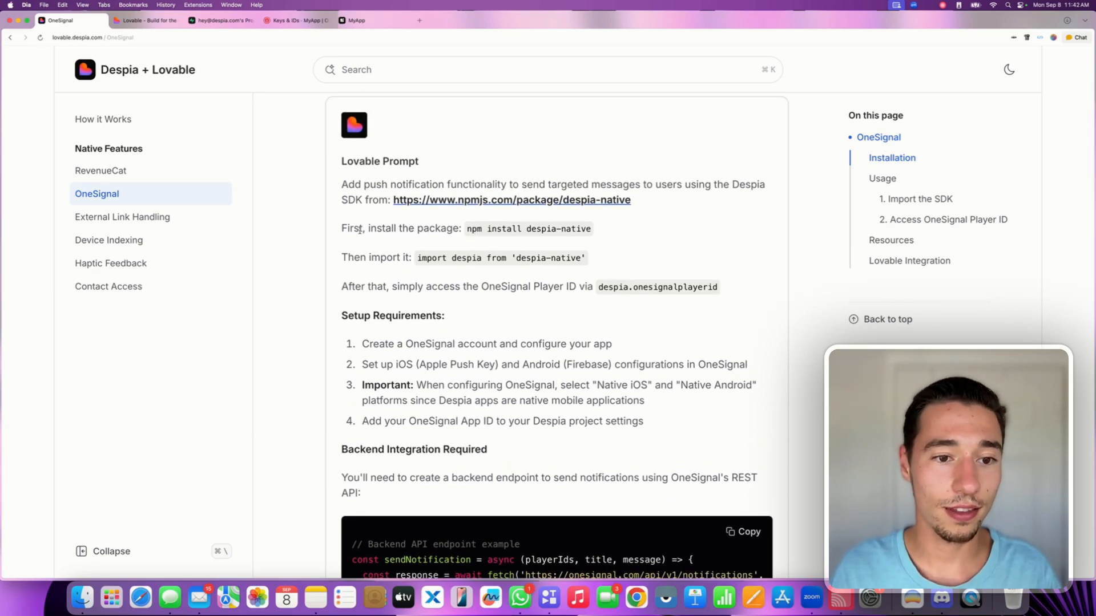
left_click_drag(342, 229, 717, 287)
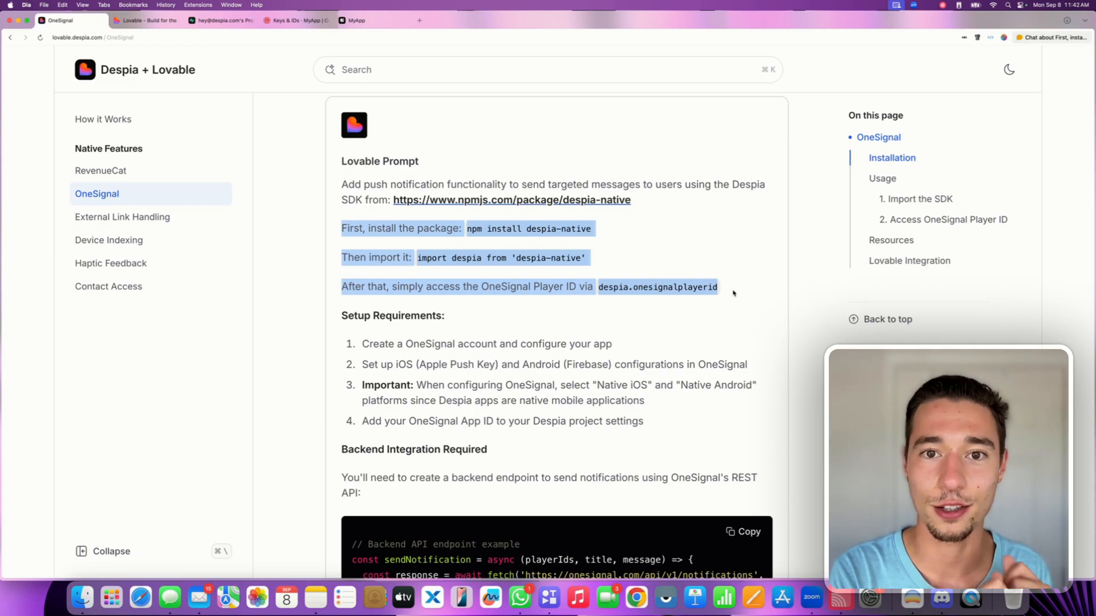
left_click(628, 304)
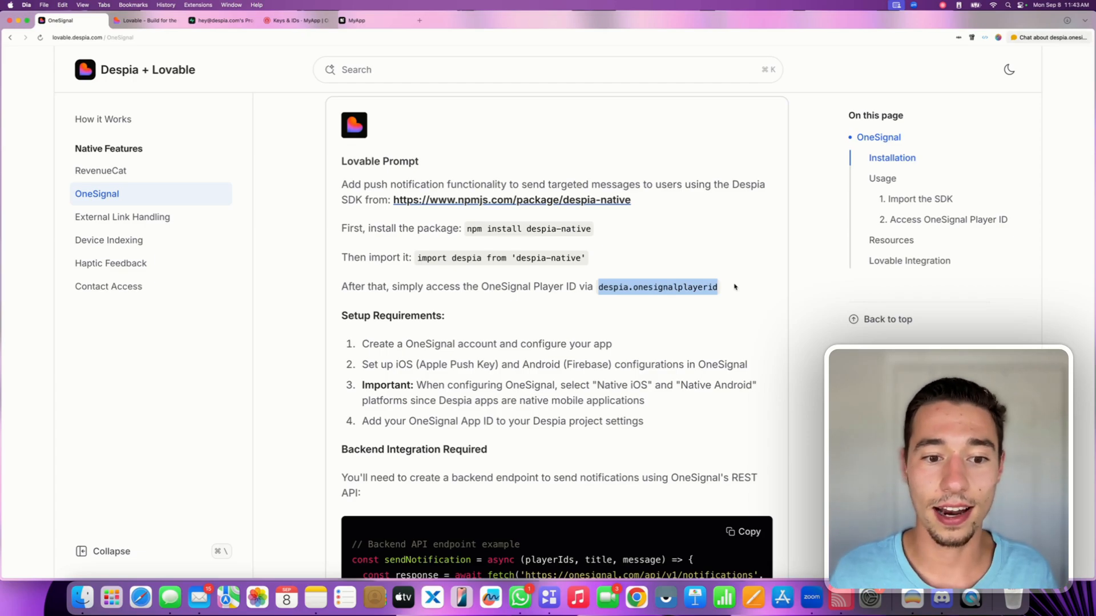
scroll("down", 3)
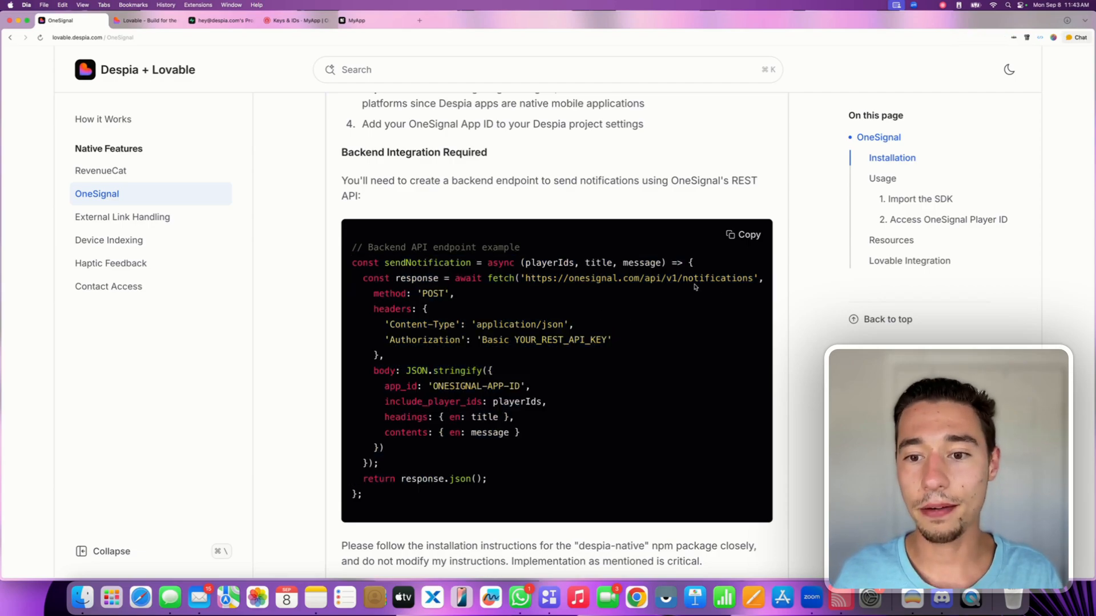
mouse_move(533, 355)
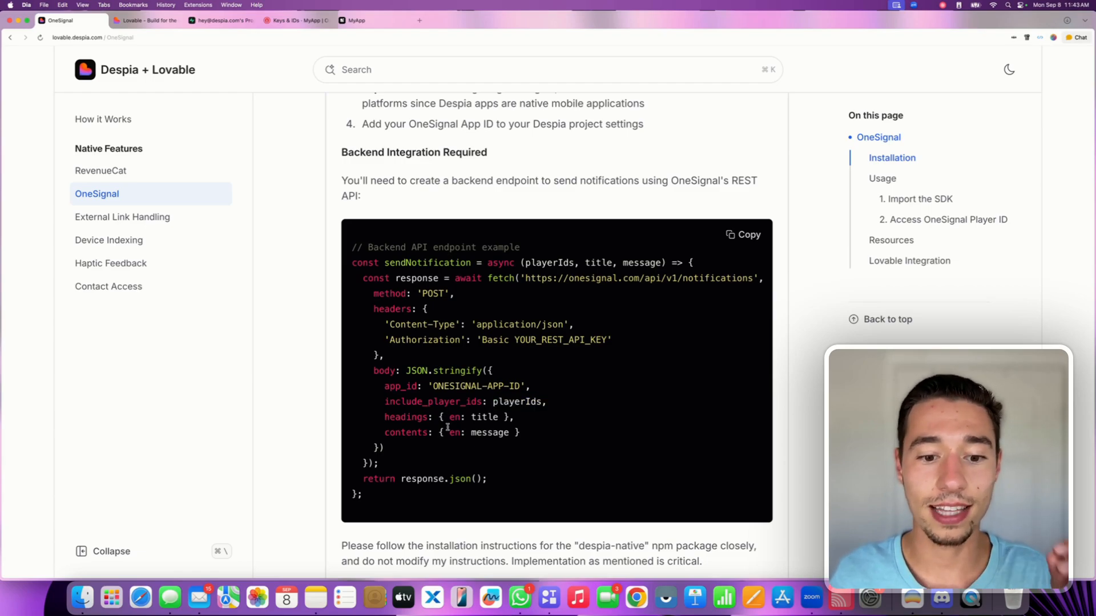
left_click_drag(383, 417, 519, 431)
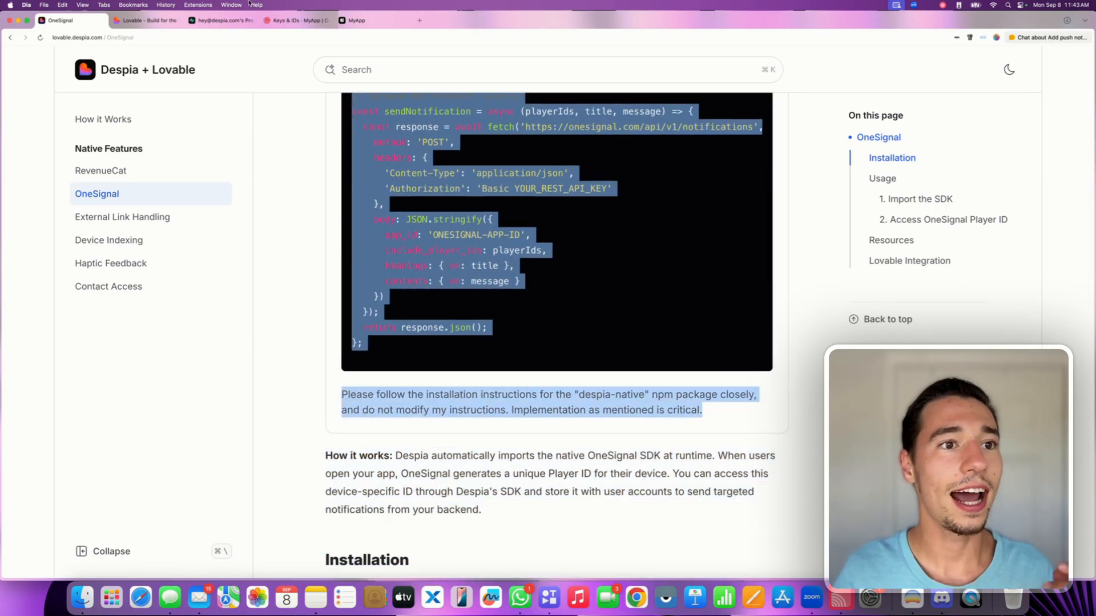
Step: In the Lovable chat, request a text area and a button to send a push notification
left_click(145, 21)
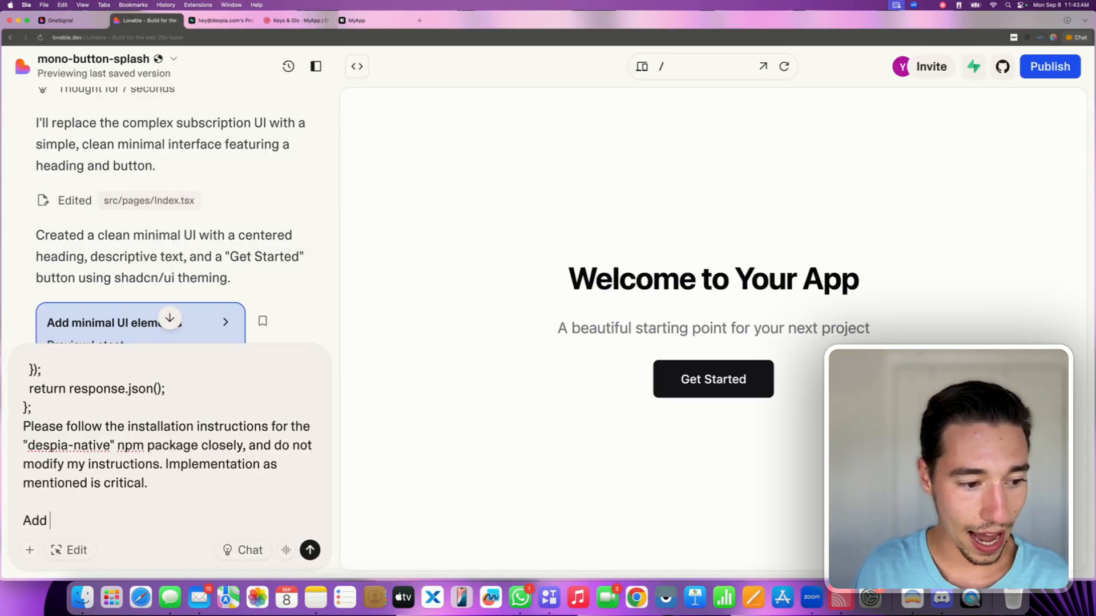
type("a text area showing the player id and a b")
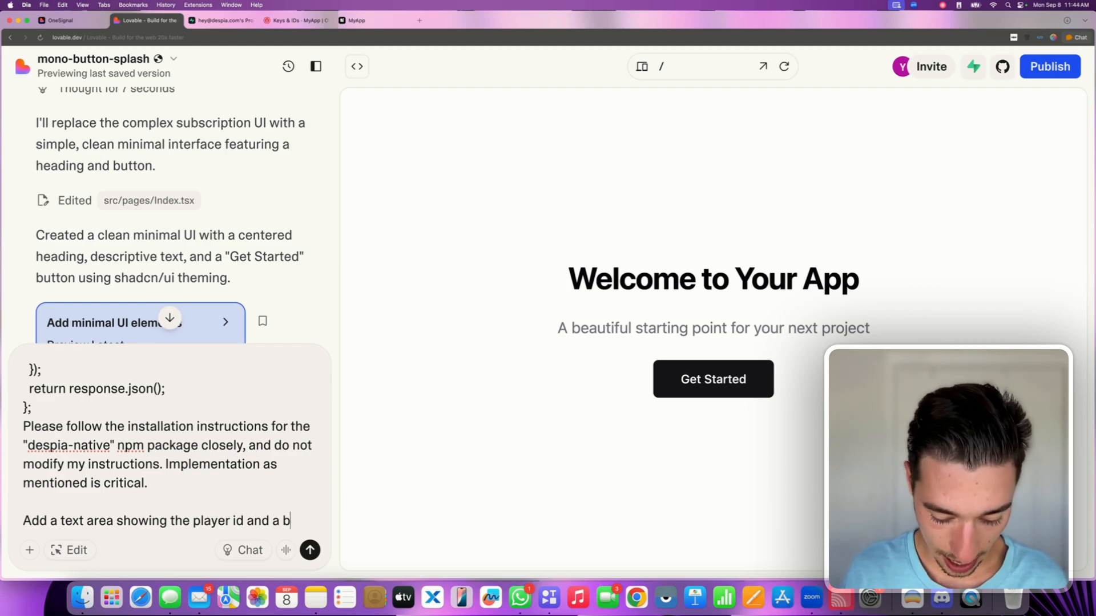
type("utton to send a remote pu")
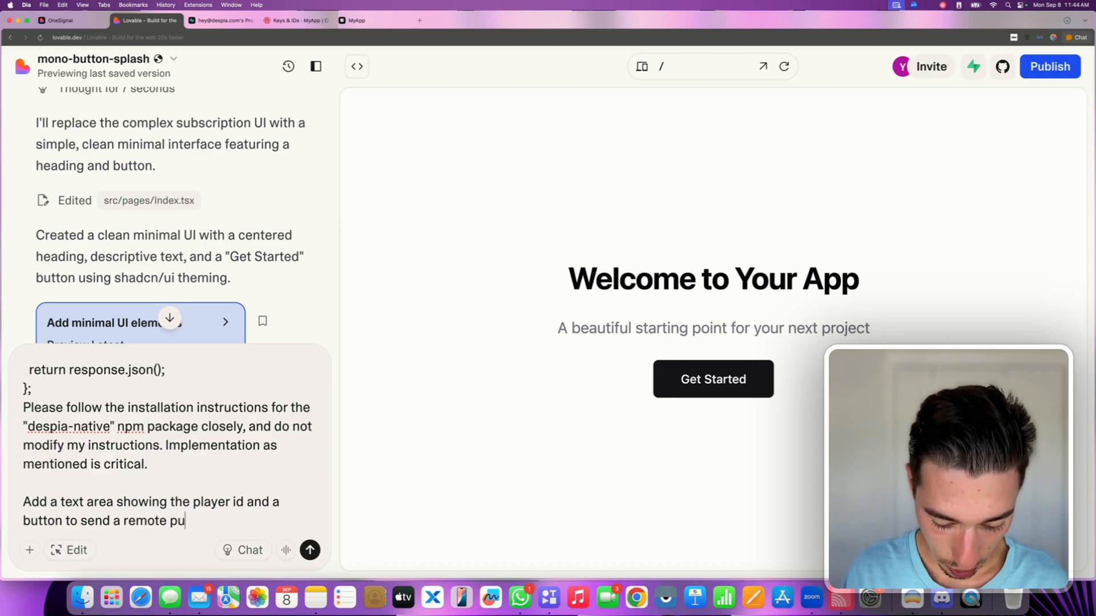
type("sh notific")
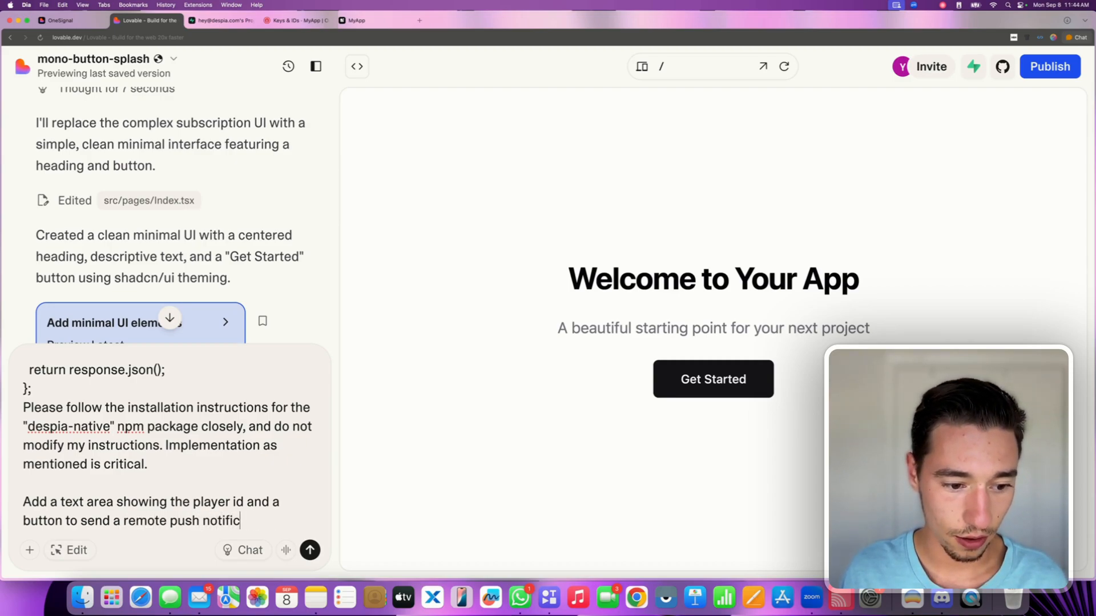
type("ation.")
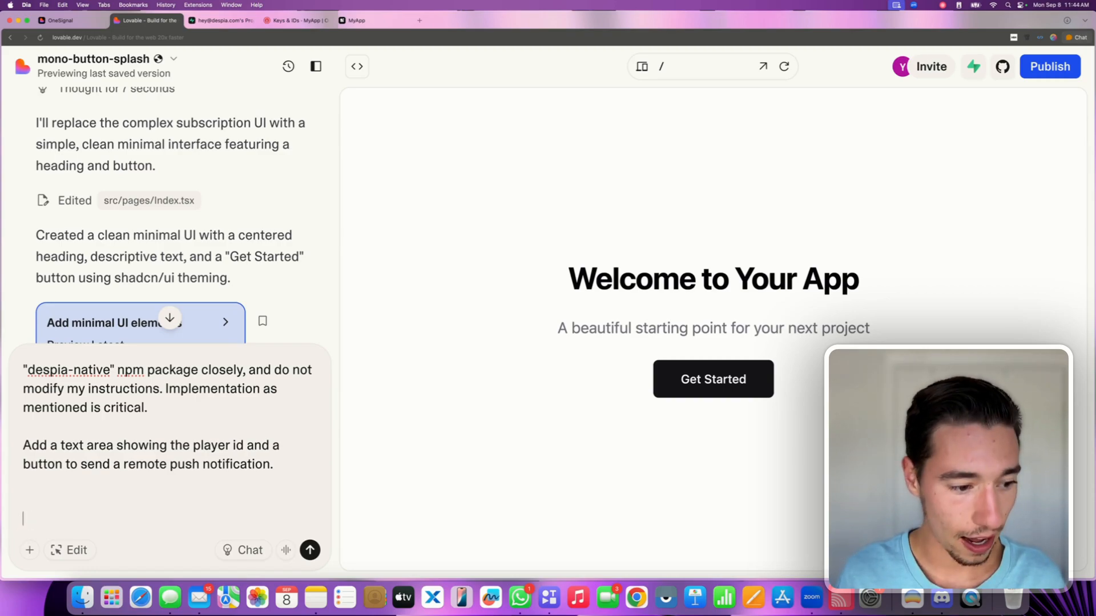
Step: Add 'Let's just do it client side for demo purposes.' to the prompt
type("Let's just")
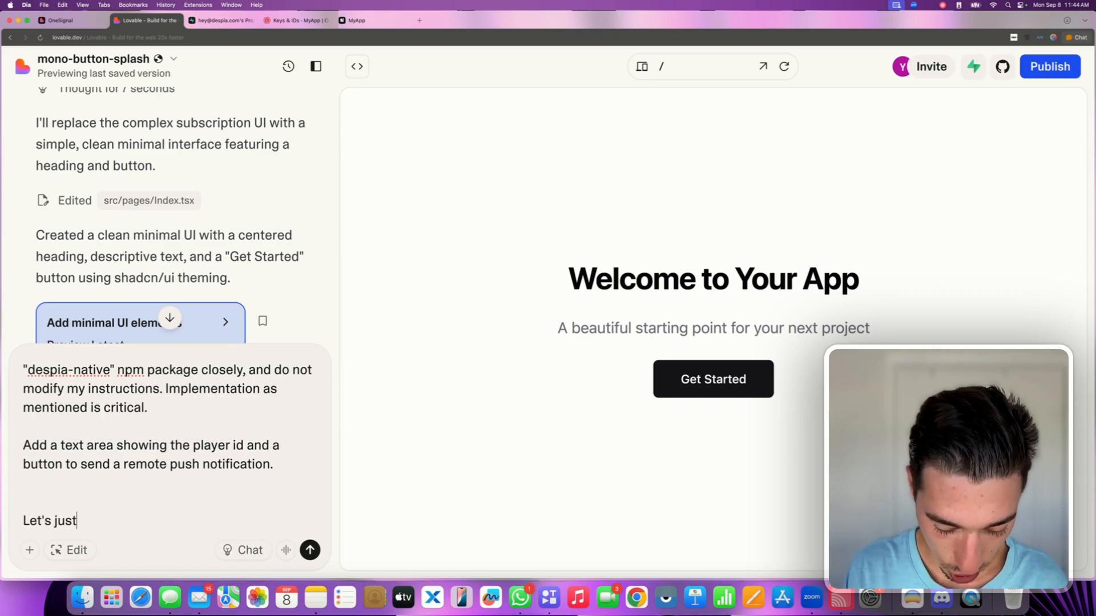
type("do it client side for")
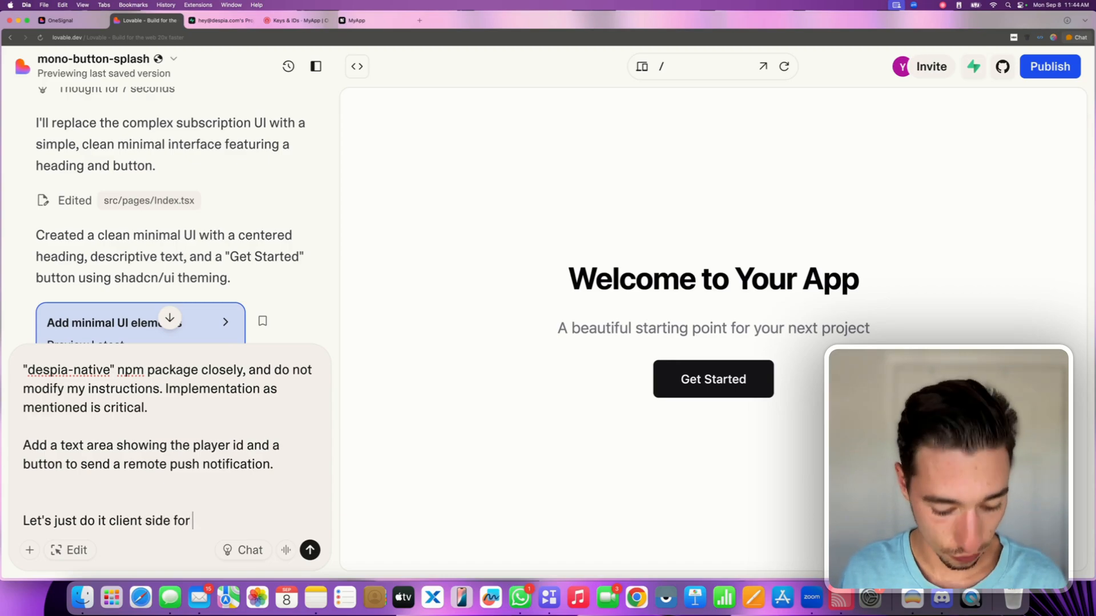
type("demo purpo")
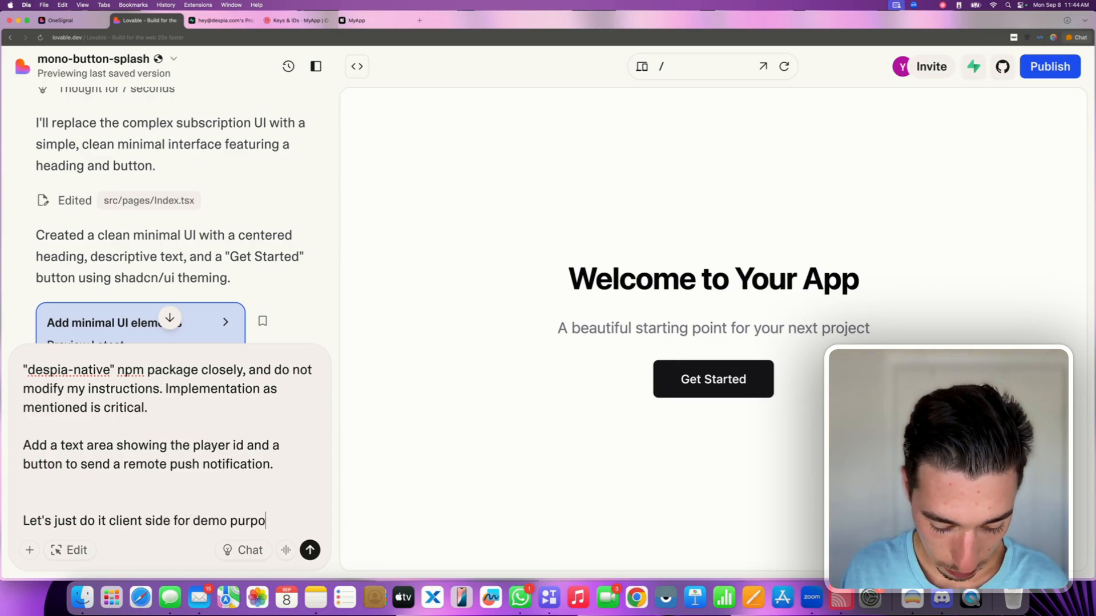
type("ses.")
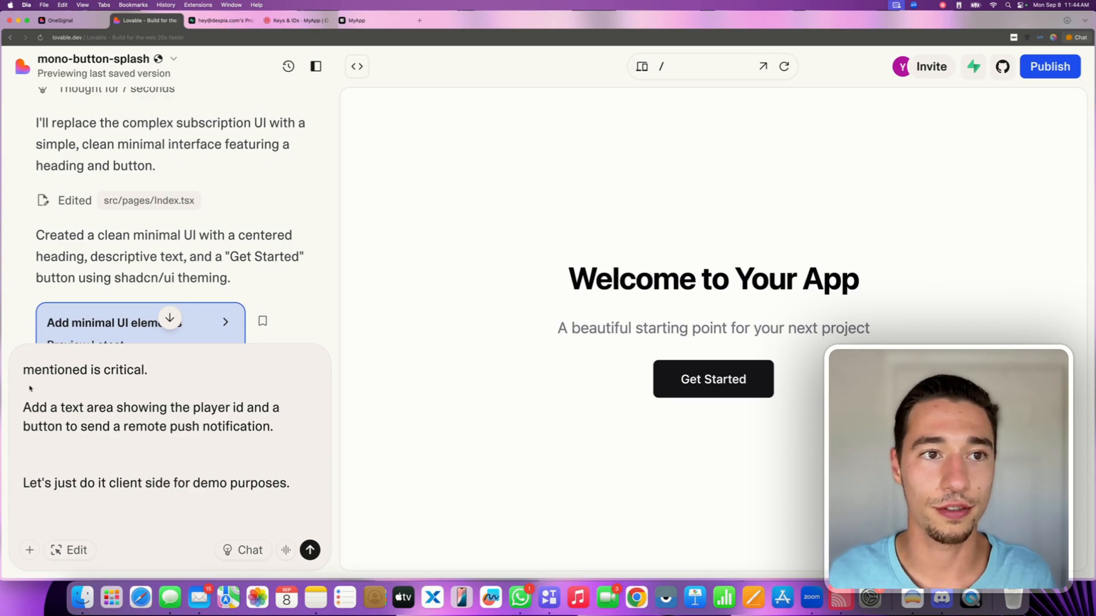
left_click(294, 19)
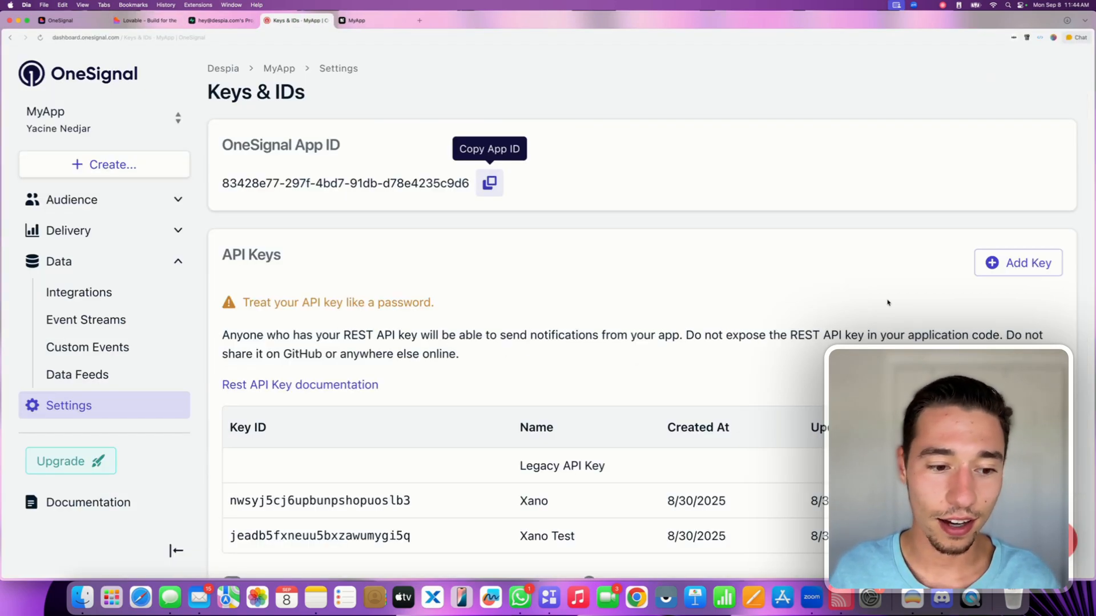
Step: Create a new OneSignal API key named Demo and copy its authentication key
left_click(1017, 262)
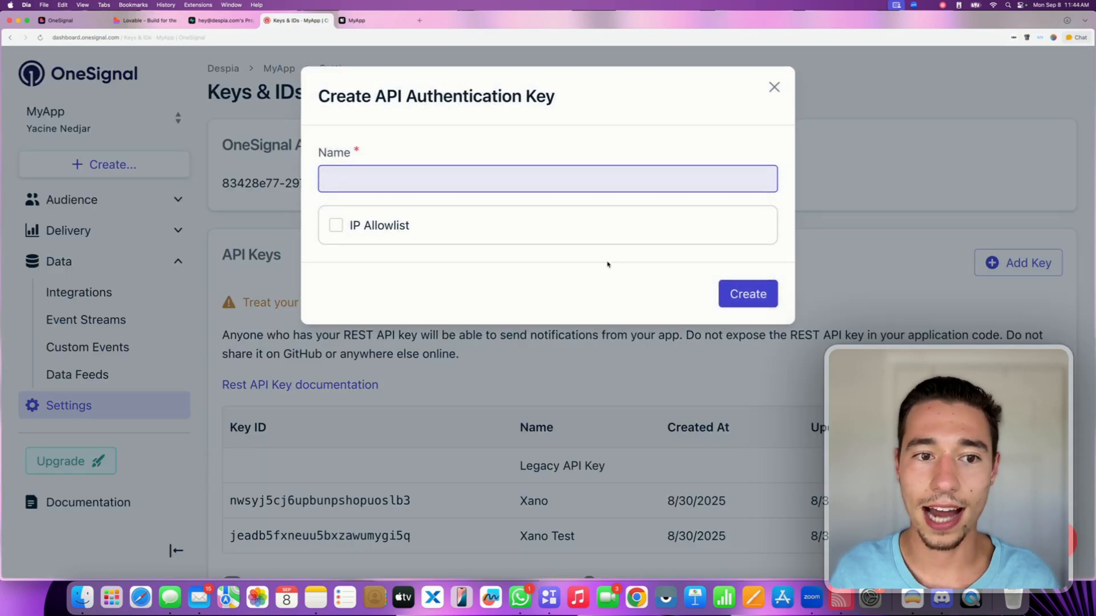
left_click(546, 178)
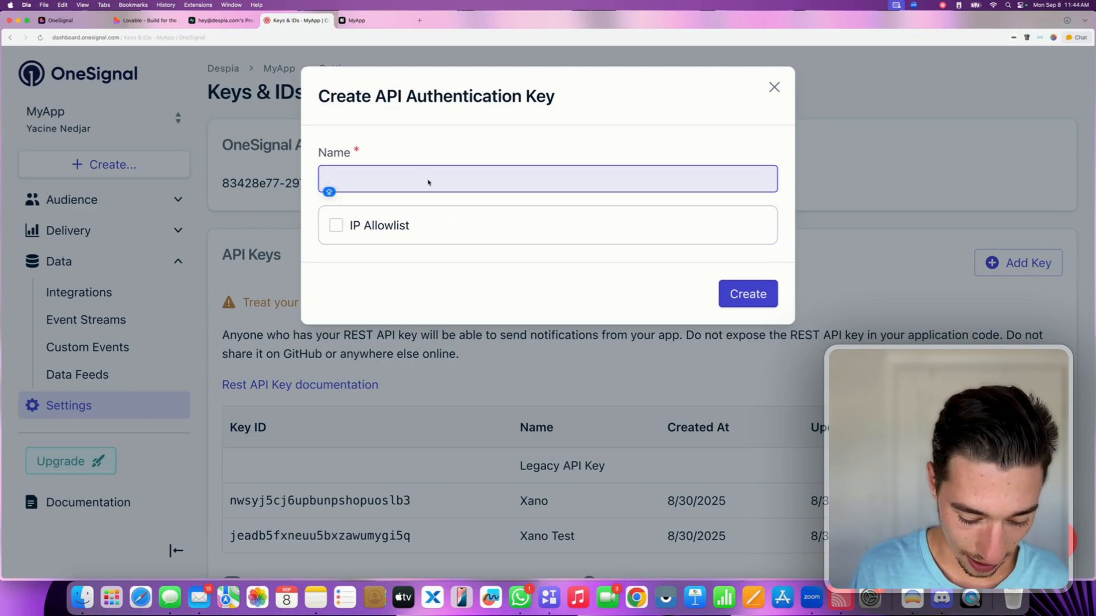
type("Demo")
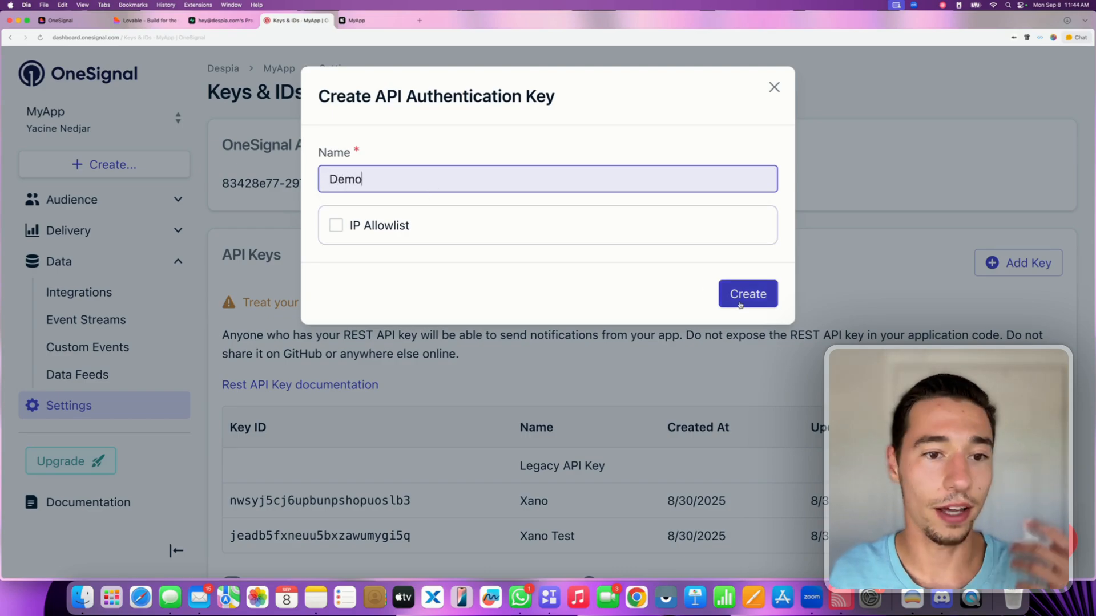
left_click(746, 294)
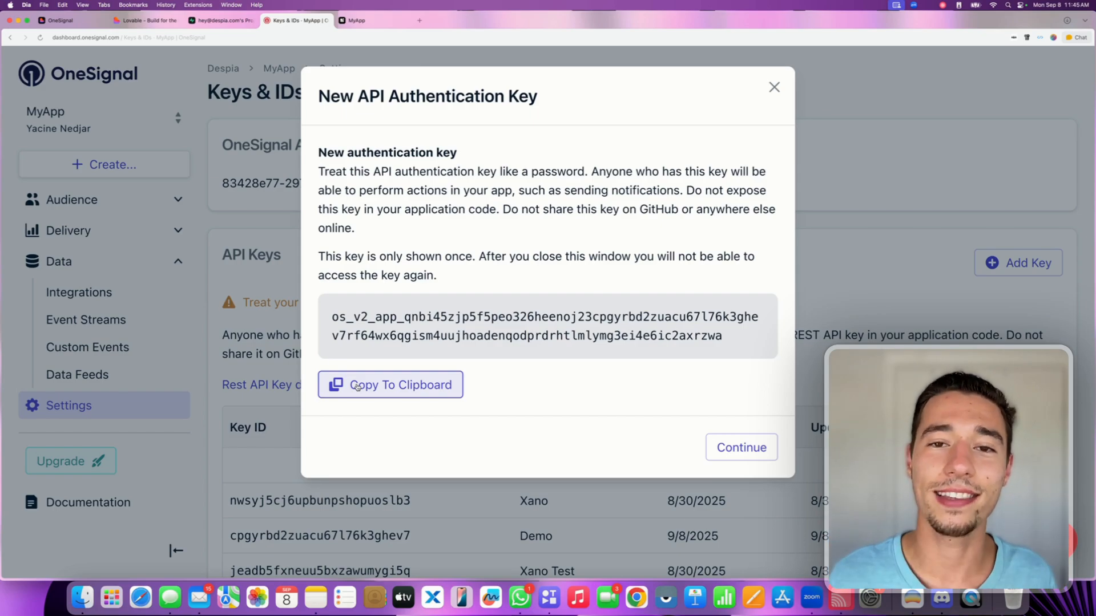
left_click(59, 20)
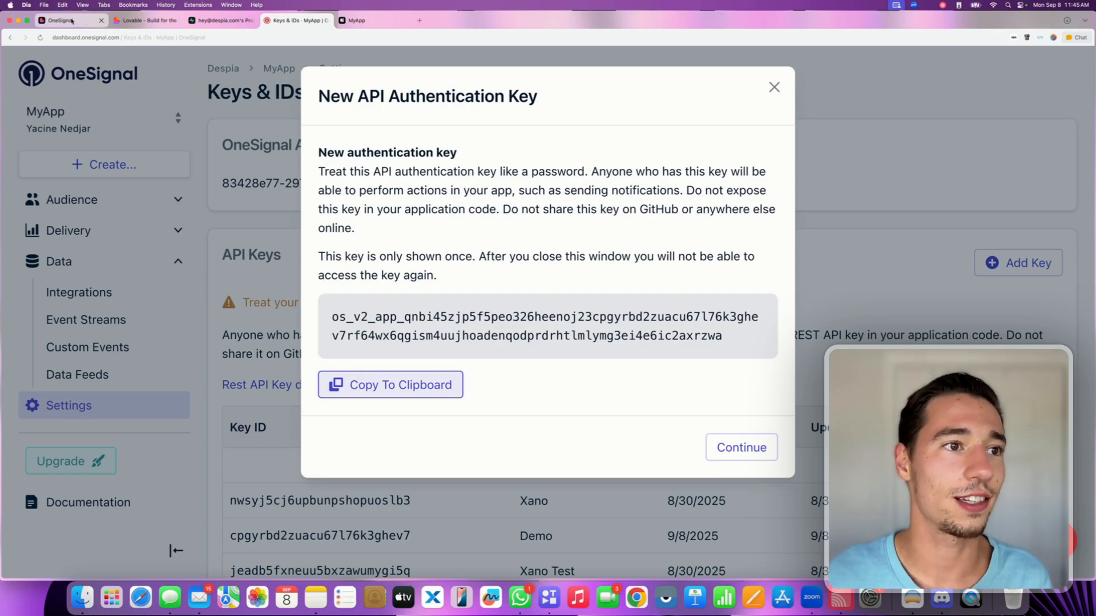
Step: In the Lovable prompt, write 'Use this demo from client side one signal api key'
left_click(145, 19)
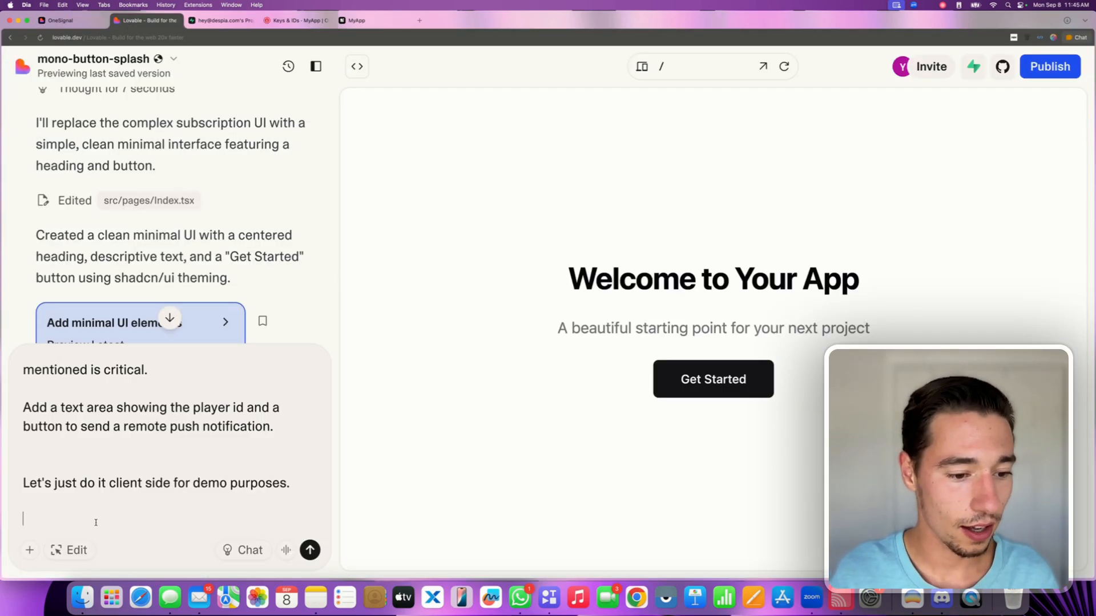
type("Use this")
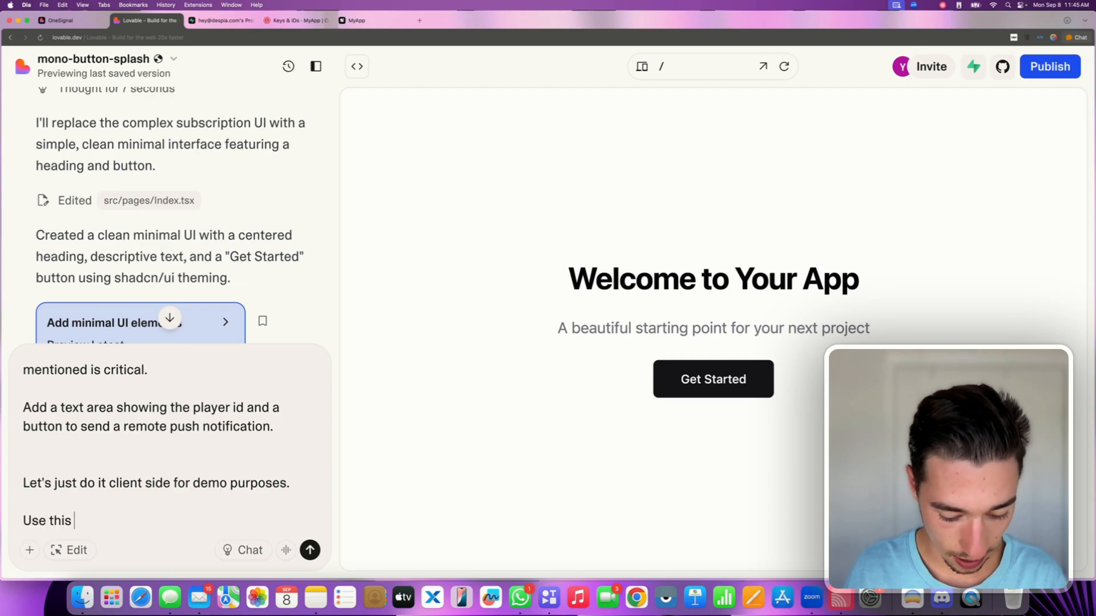
type("demo fromn")
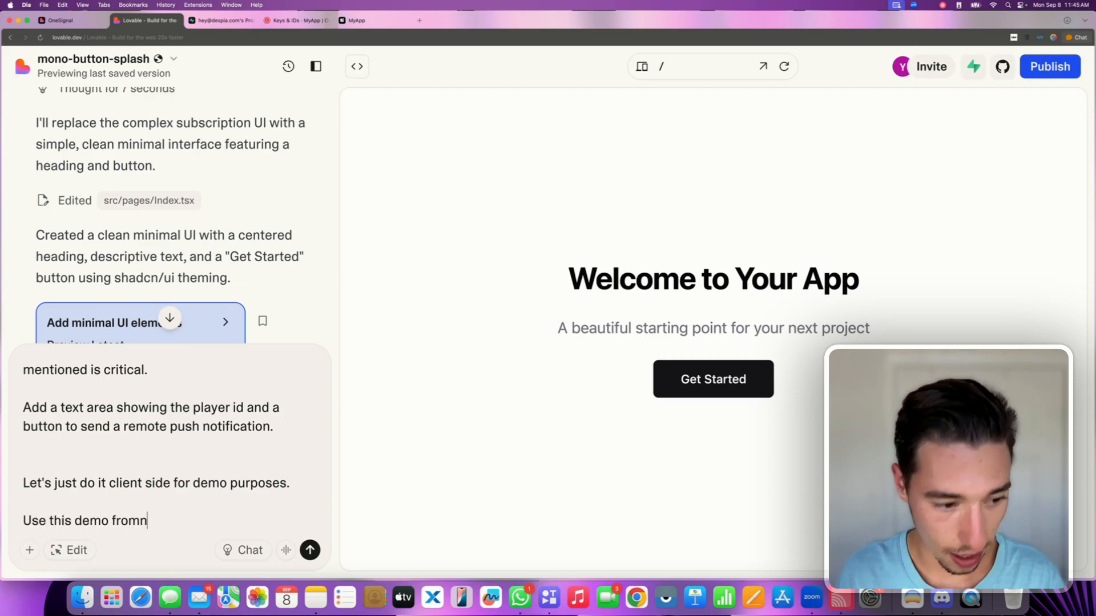
type("client")
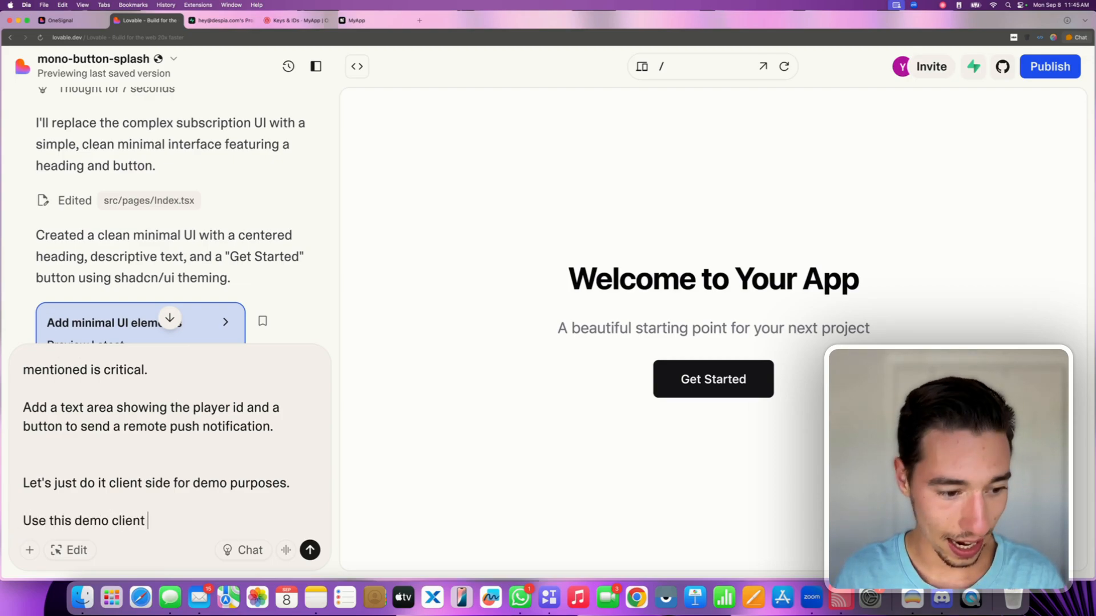
type("side")
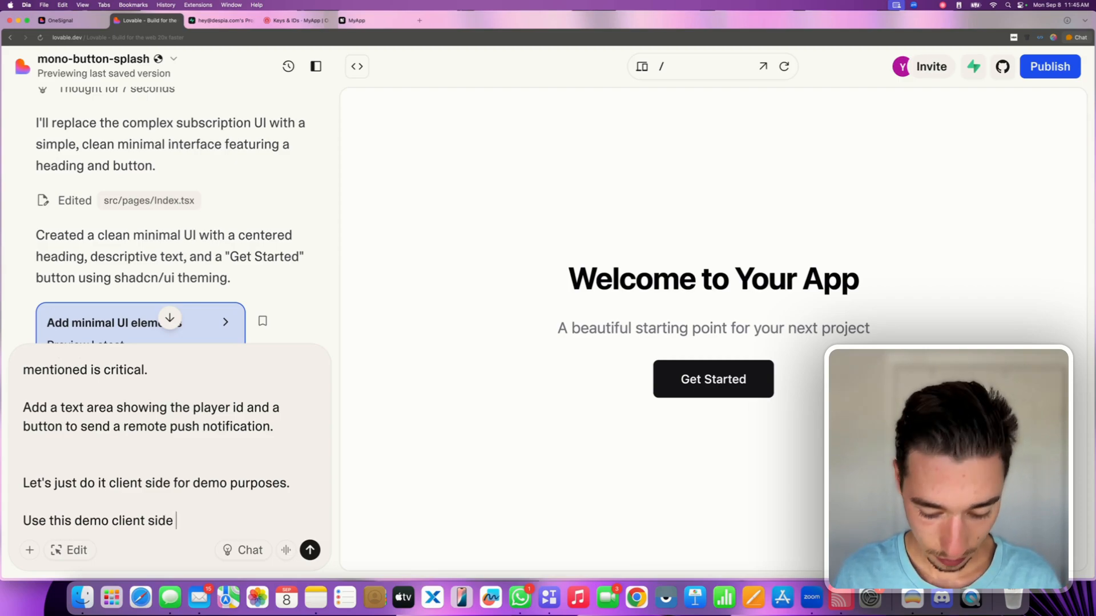
type("one")
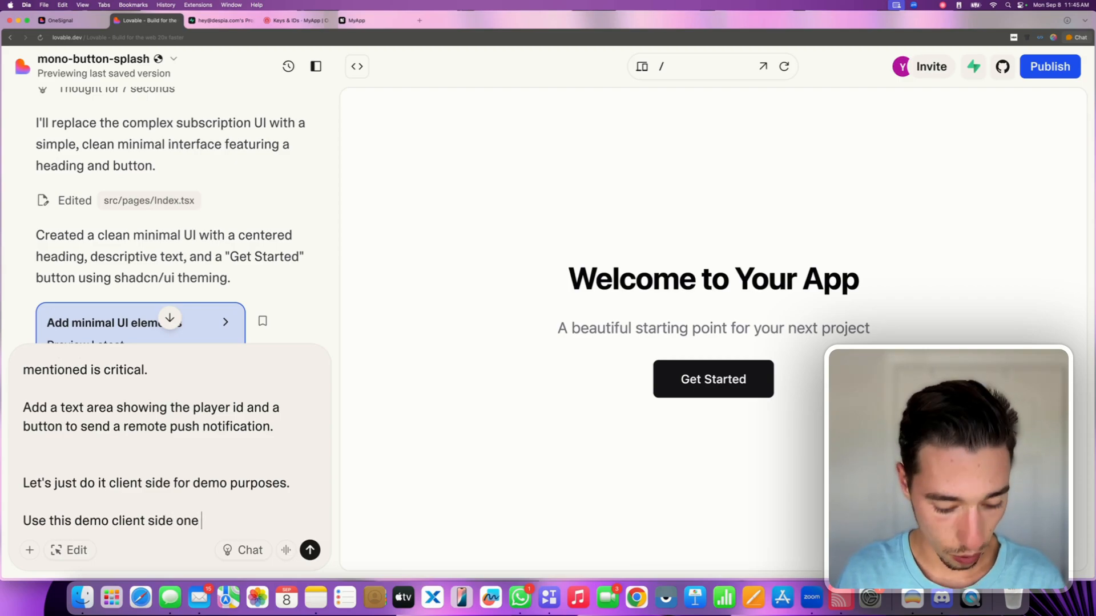
type("signal api")
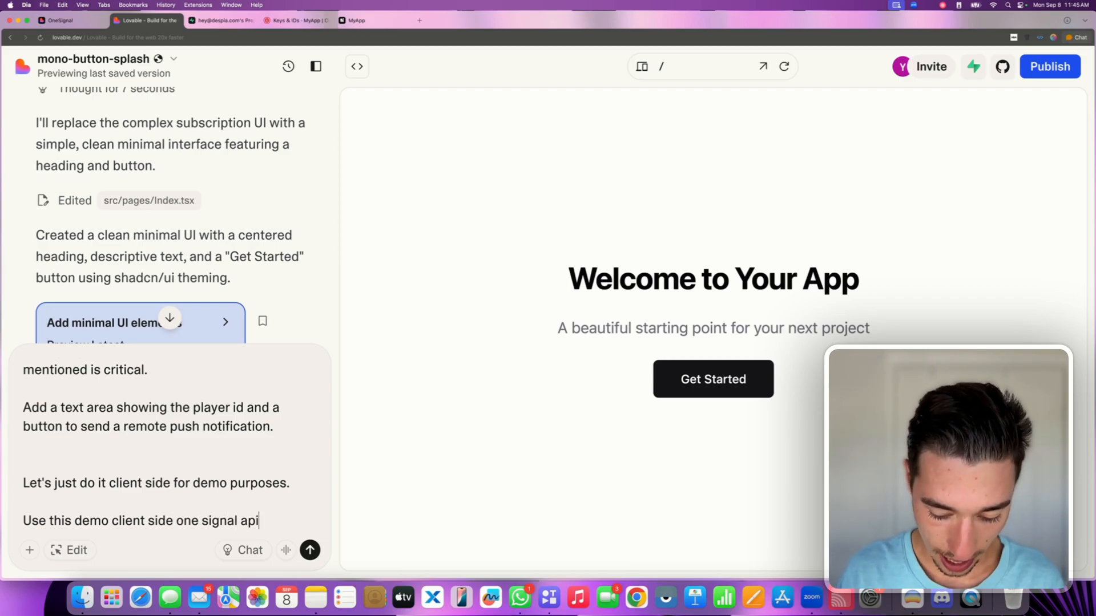
type("key:")
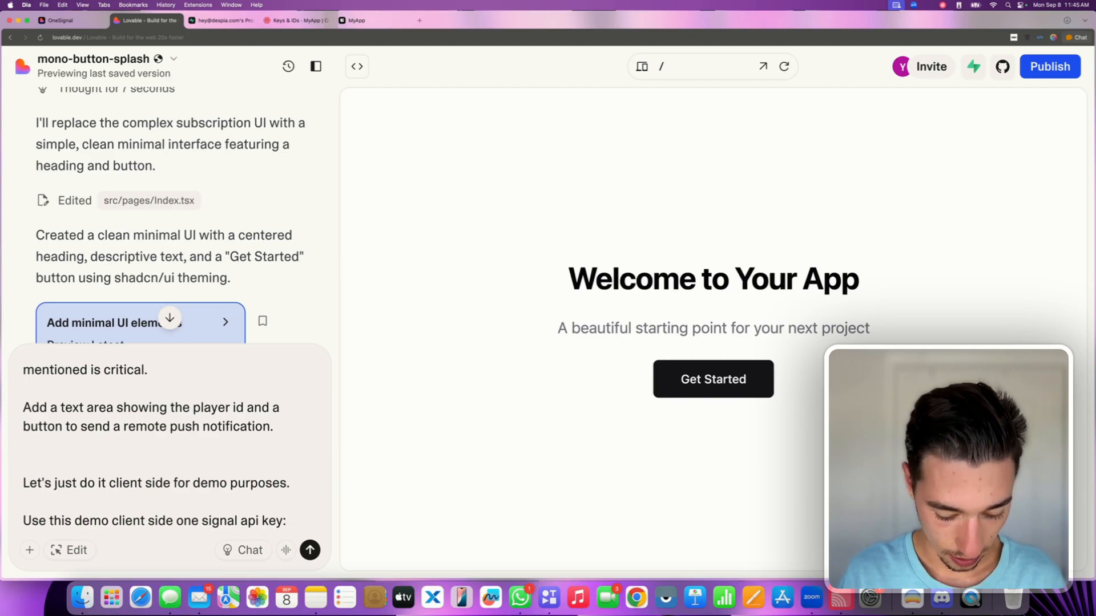
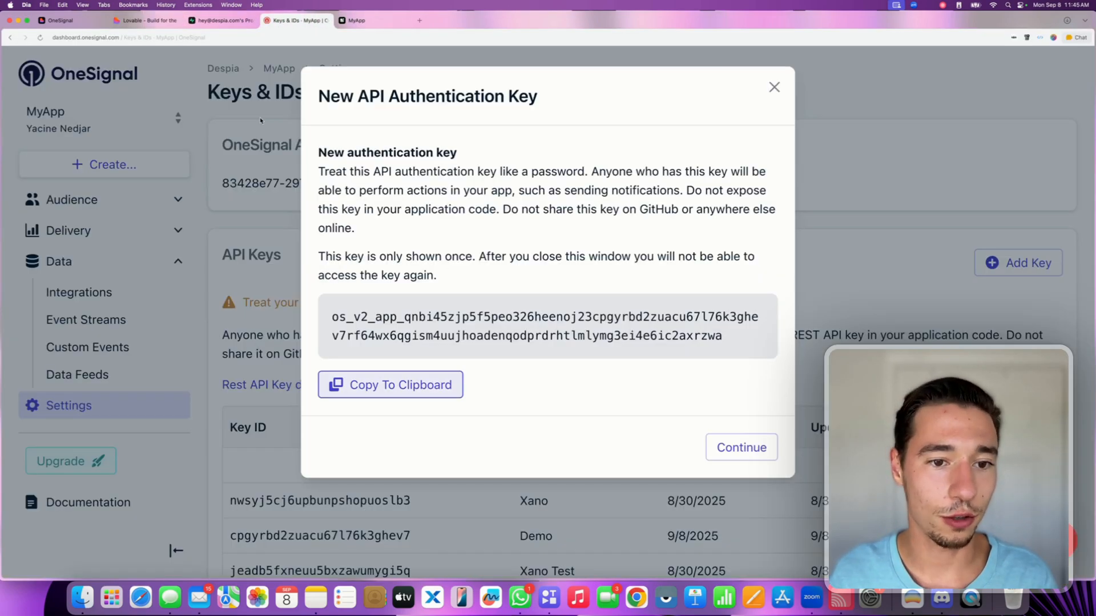
Step: Dismiss the new key notice, grab the iOS application ID from Despia Studio, and return to Lovable
left_click(739, 447)
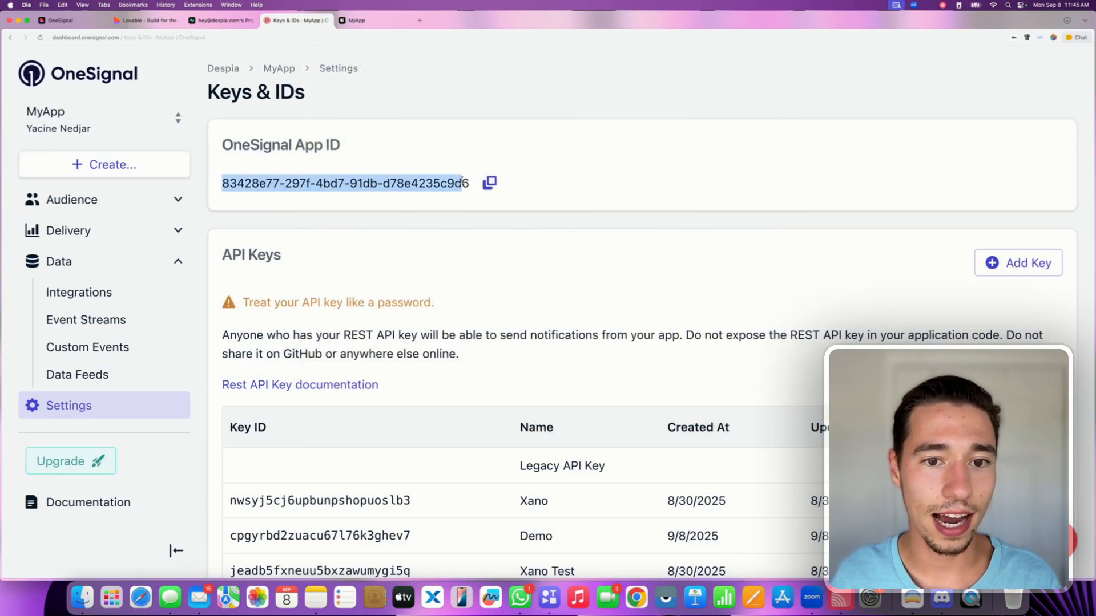
left_click(363, 19)
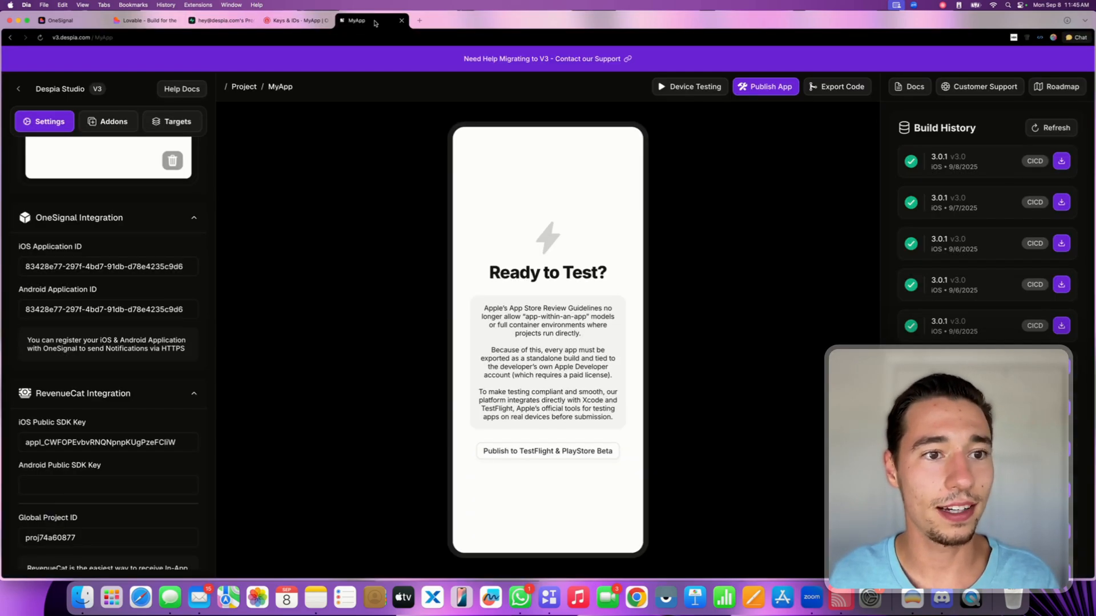
triple_click(107, 266)
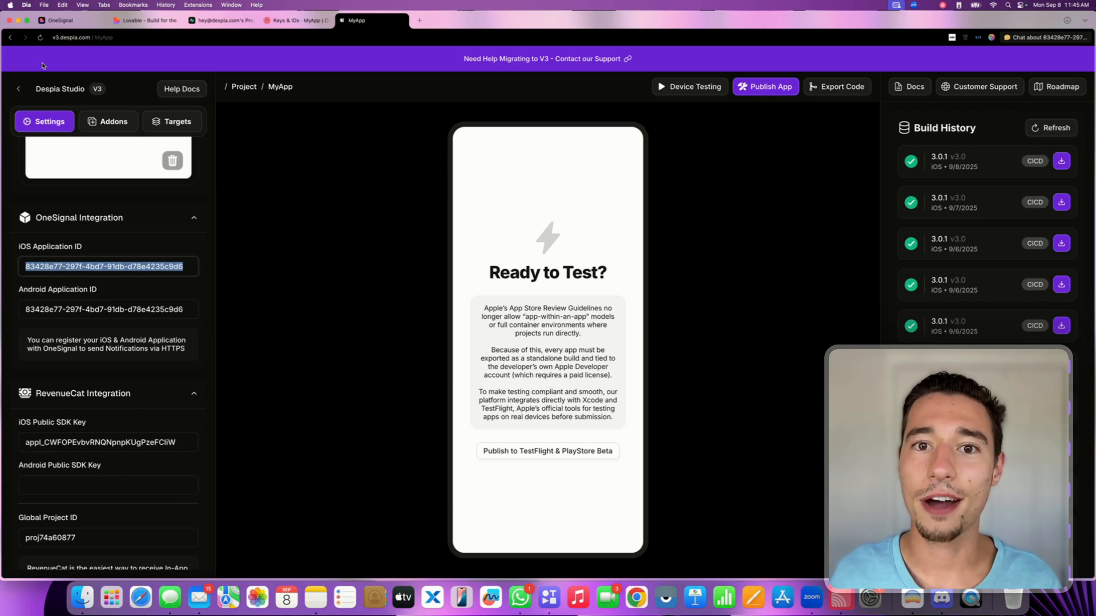
left_click(145, 21)
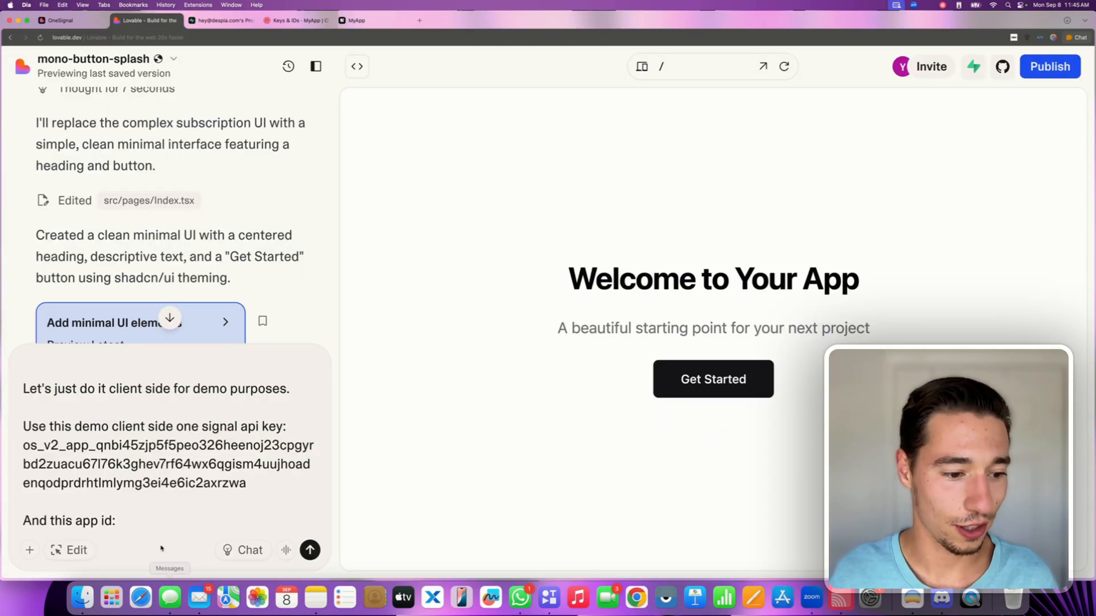
Step: Paste app ID 83428e77-297f-4bd7-91db-d78e4235c9d6, send the prompt, and highlight Lovable's summary of the added feature
type("83428e77-297f-4bd7-91db-d78e4235c9d6")
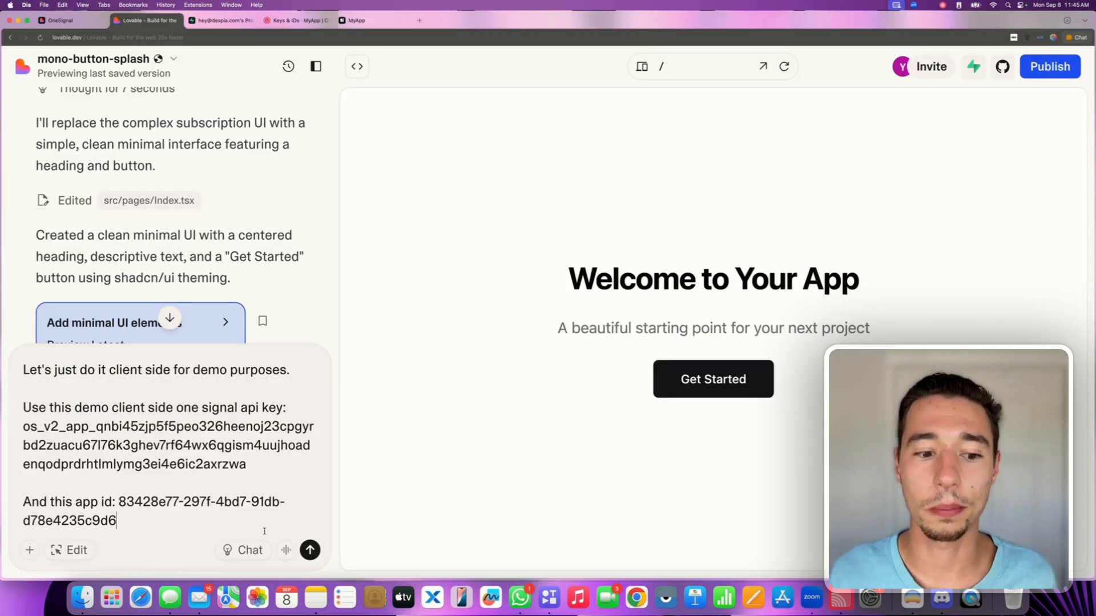
left_click(309, 550)
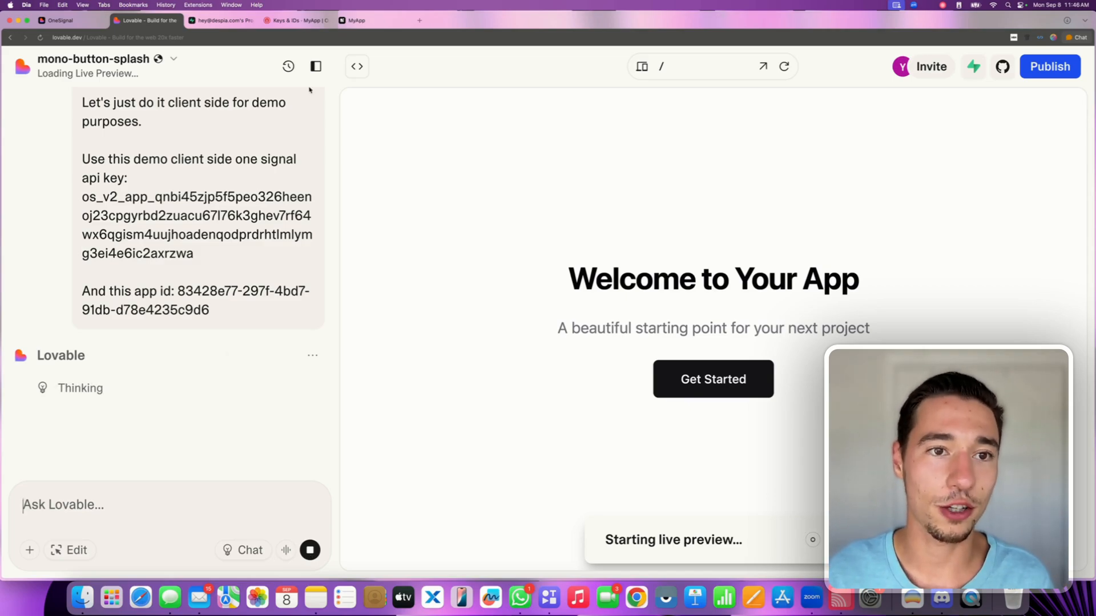
left_click(293, 20)
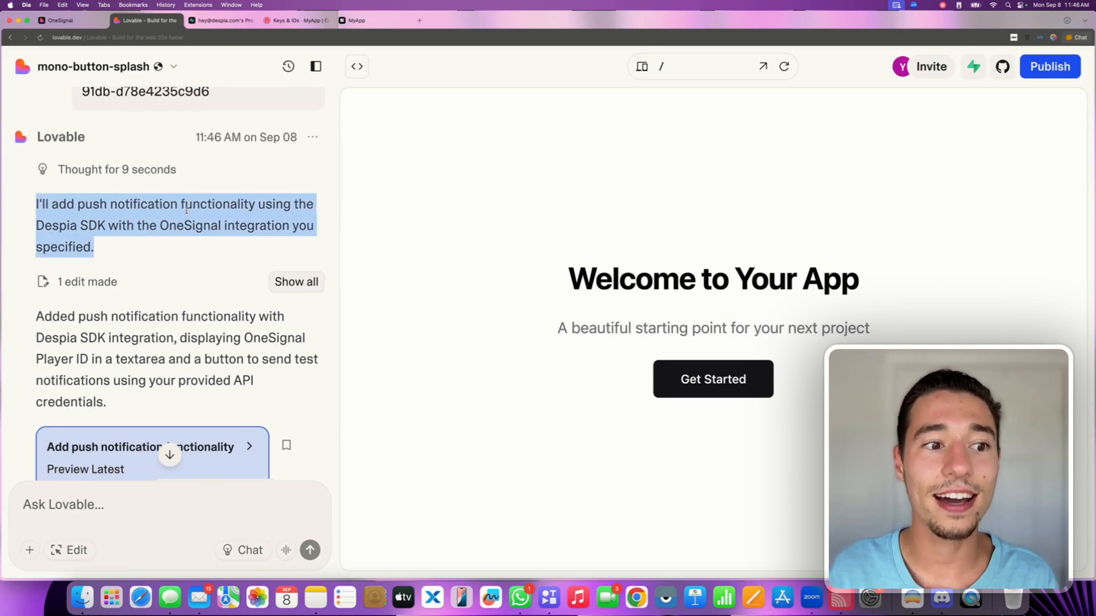
scroll("down", 3)
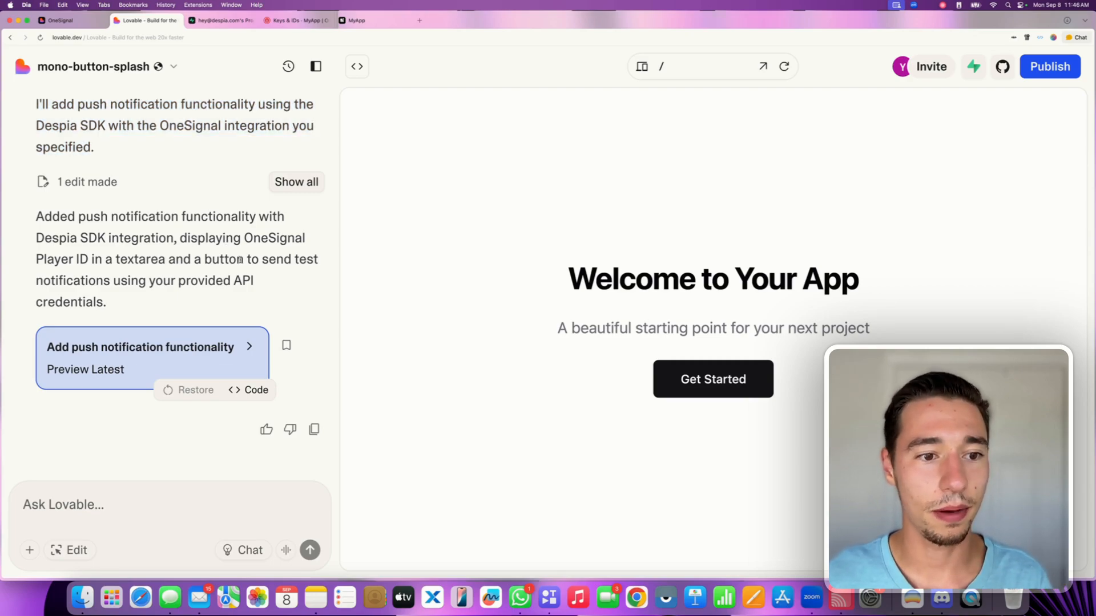
left_click_drag(37, 215, 106, 301)
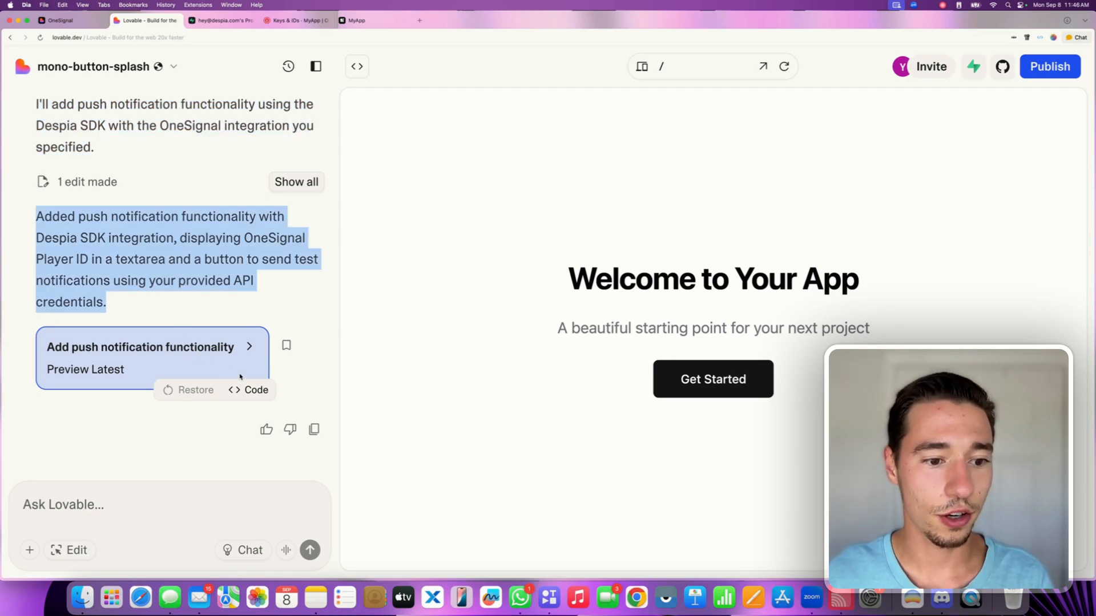
Step: Review the diff: Despia player ID retrieval, OneSignal test-notification request and Send Test Notification button
left_click(255, 390)
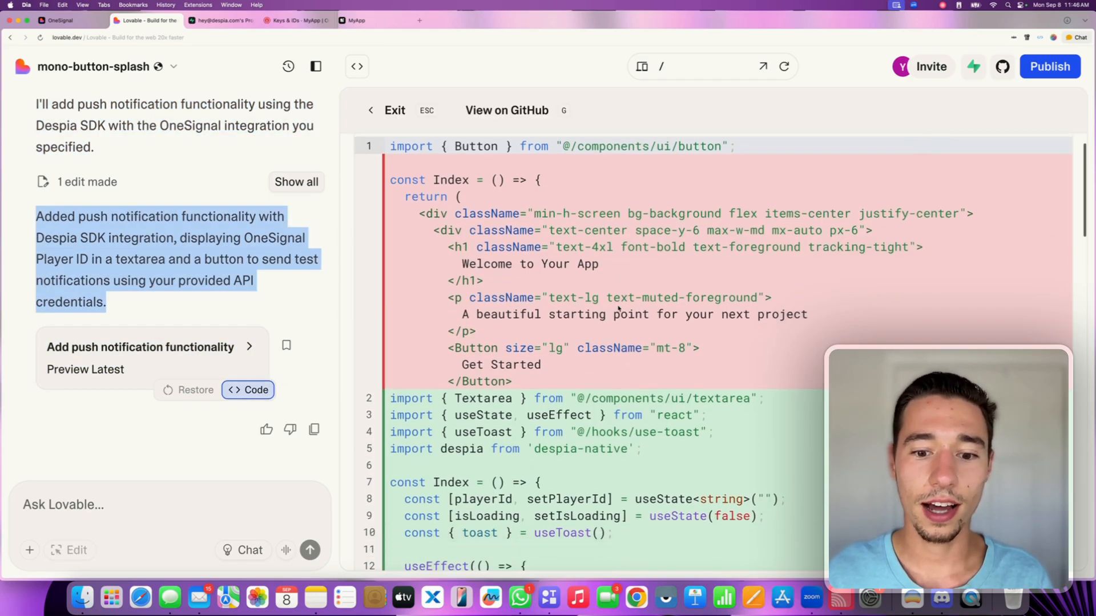
scroll("down", 3)
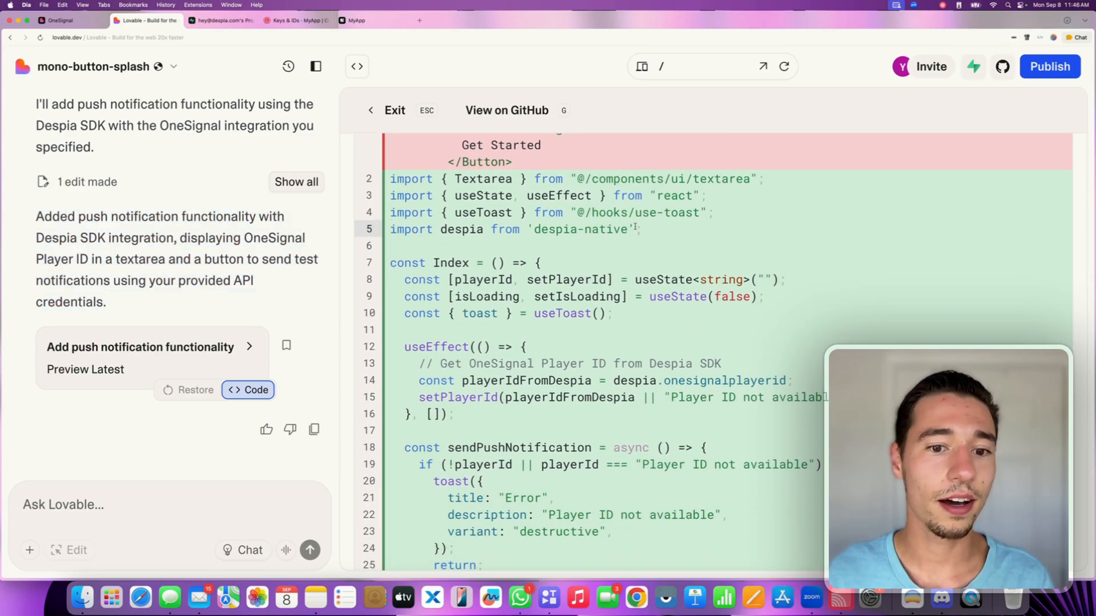
scroll("down", 3)
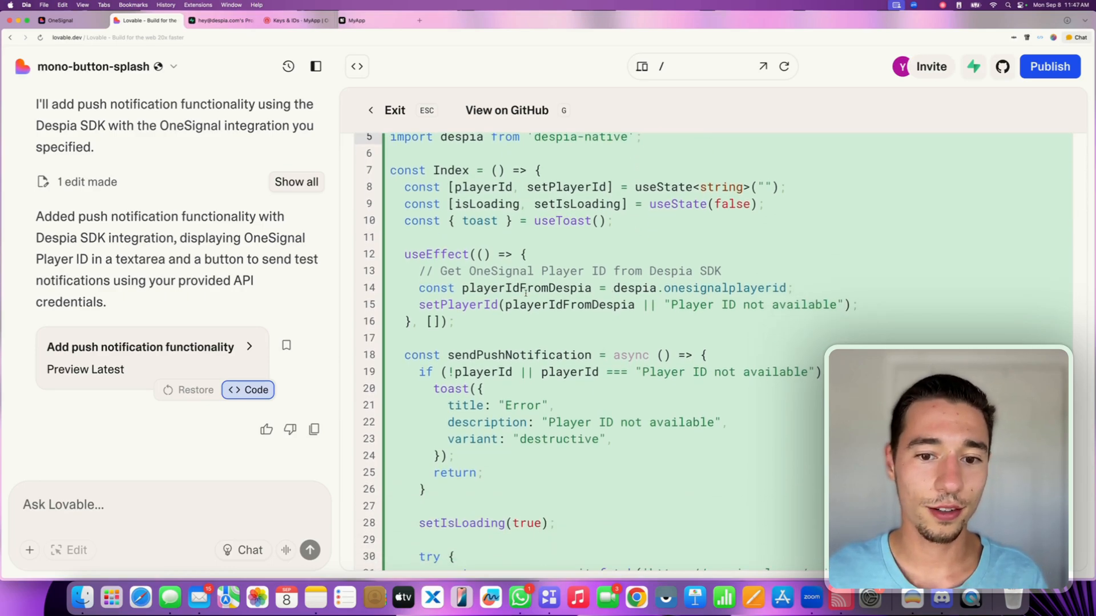
left_click(619, 288)
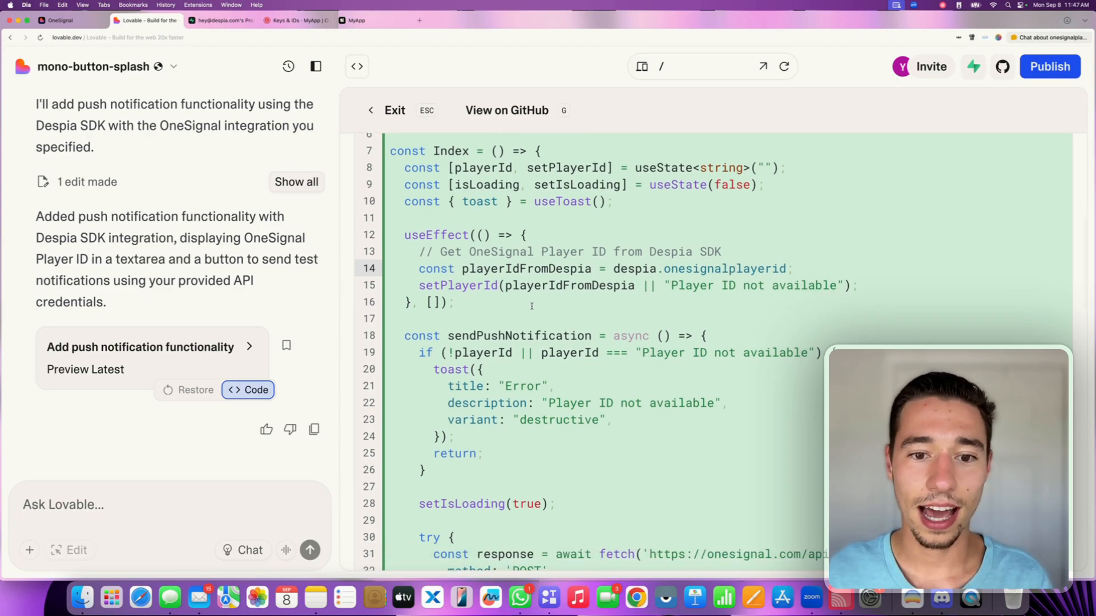
scroll("down", 3)
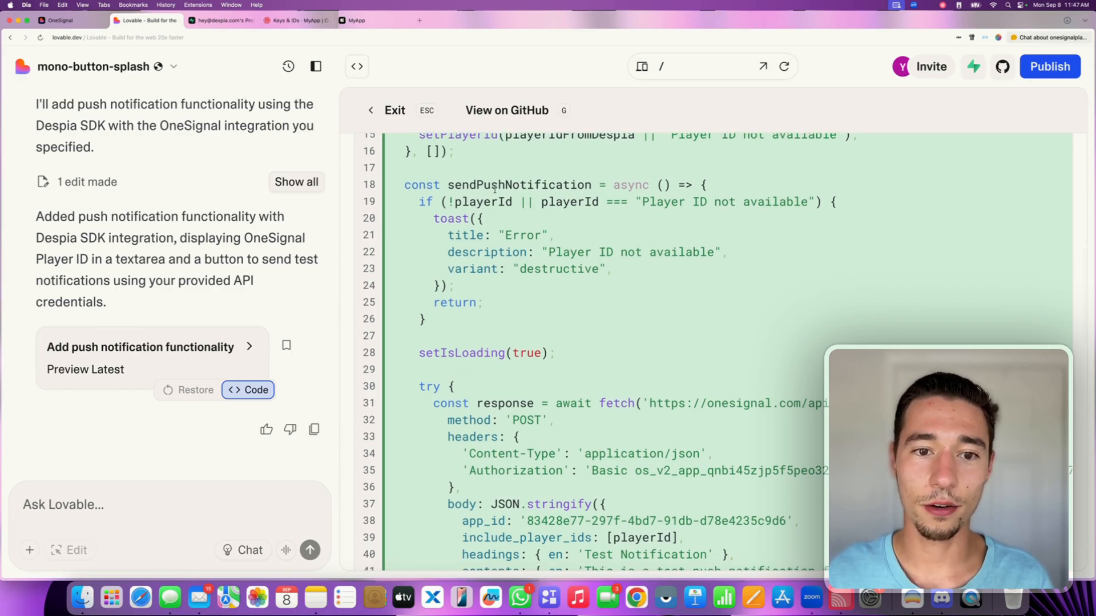
scroll("down", 3)
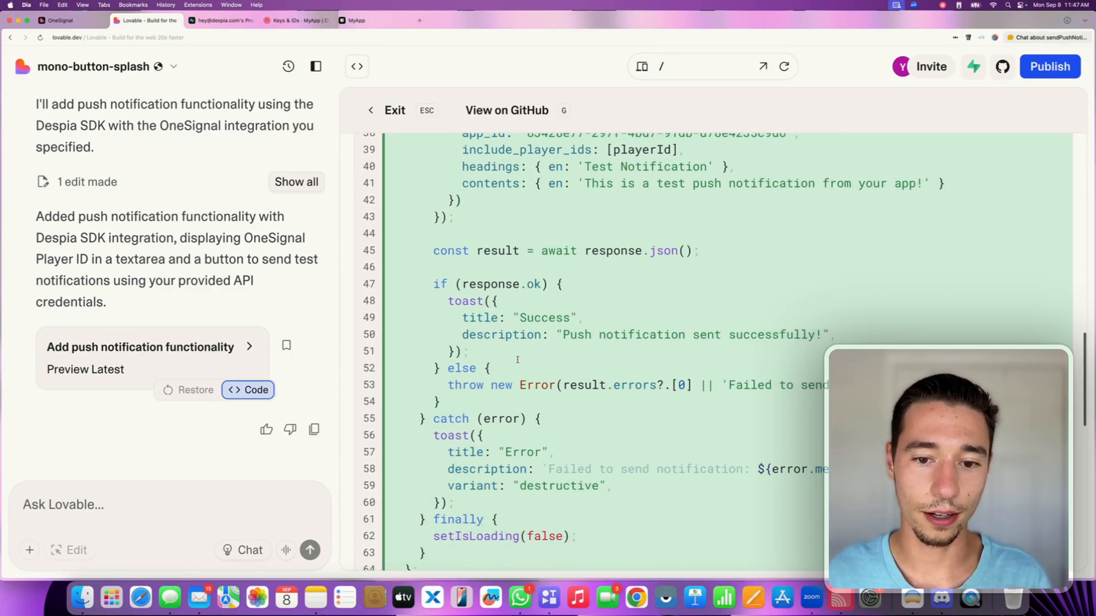
scroll("down", 3)
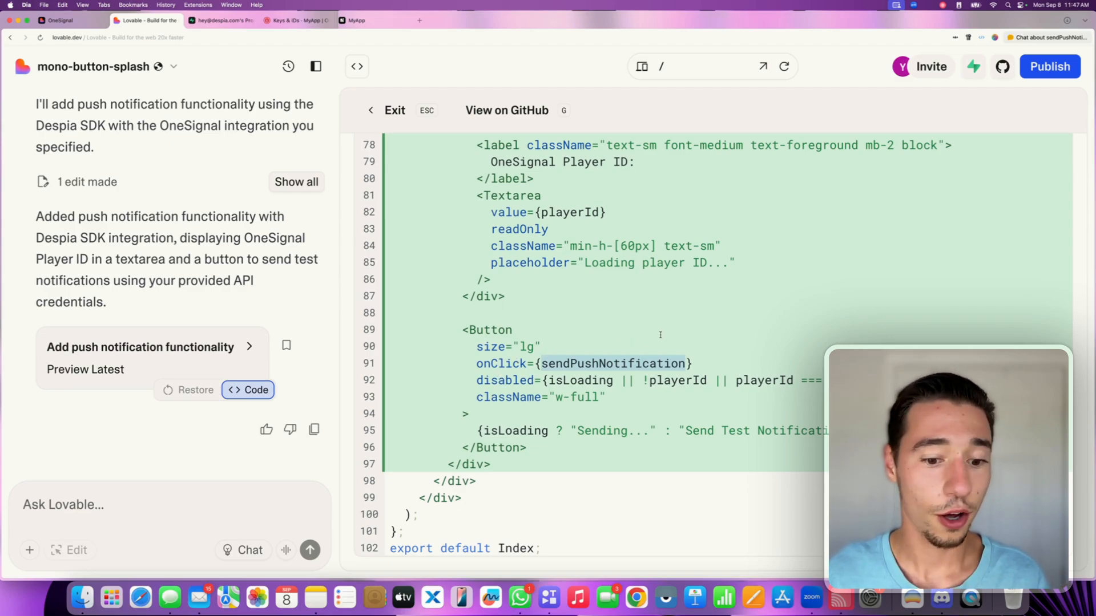
Step: Publish the project, visit the live site, and return to the Lovable project with its erroring preview
left_click(1049, 67)
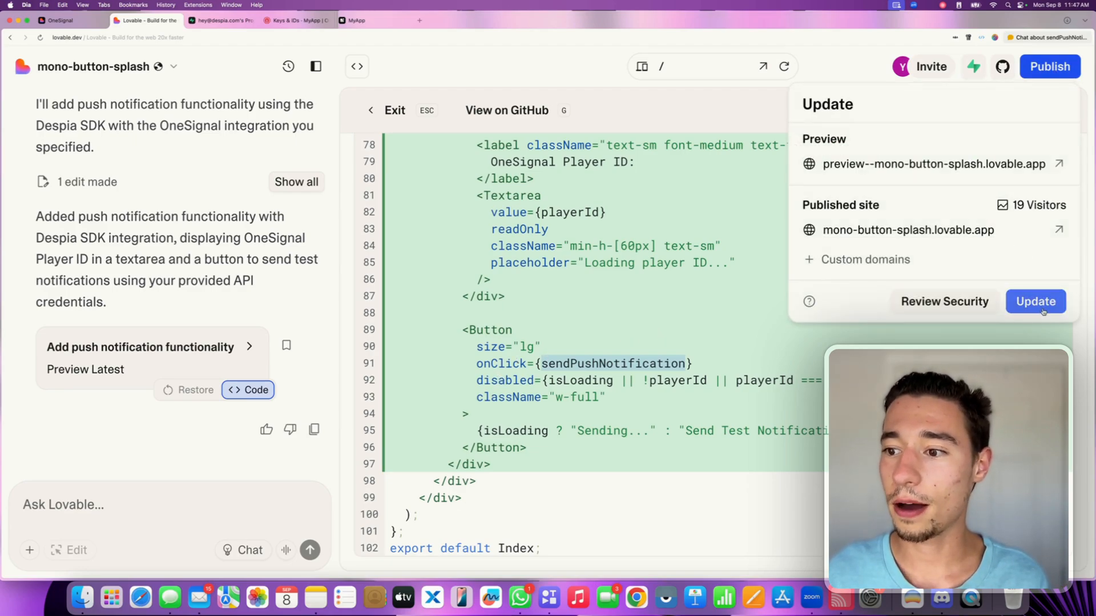
left_click(1036, 302)
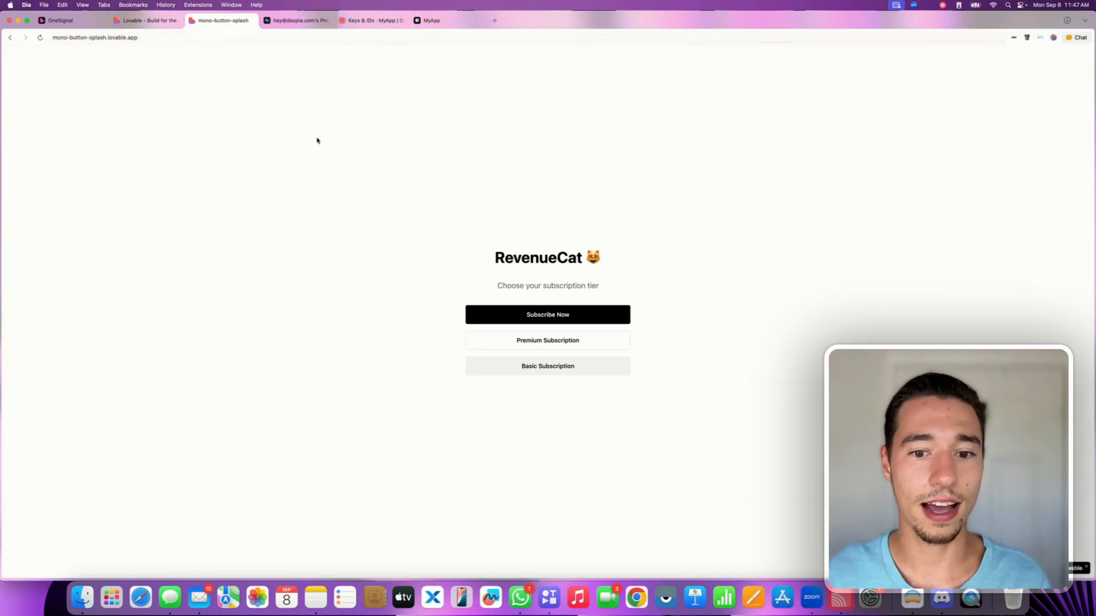
left_click(146, 19)
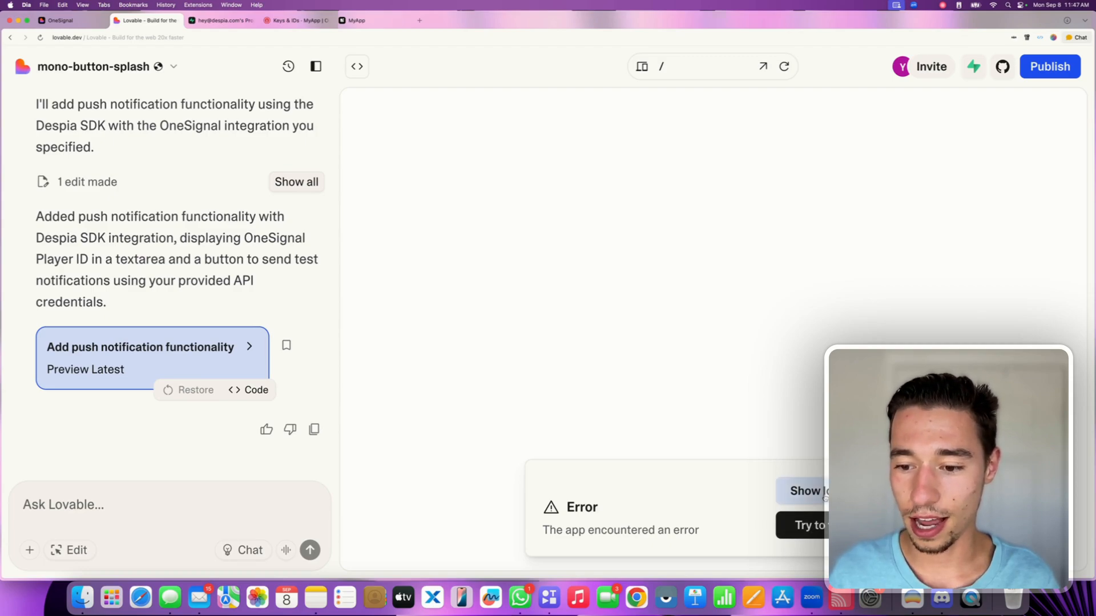
Step: Show the runtime error logs and ask Lovable to try fixing the error
left_click(805, 490)
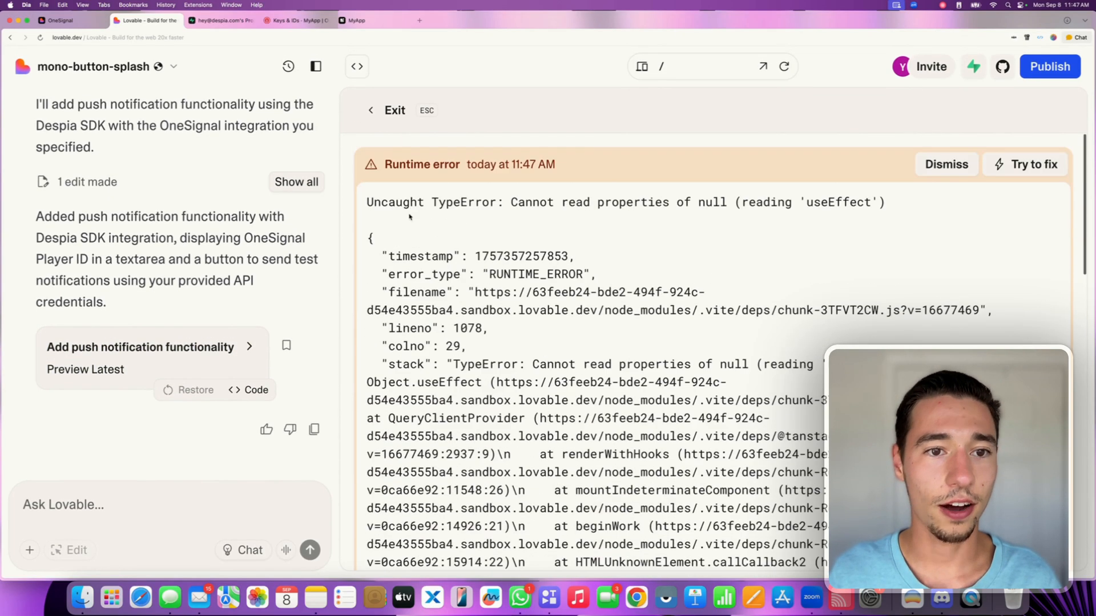
mouse_move(1014, 174)
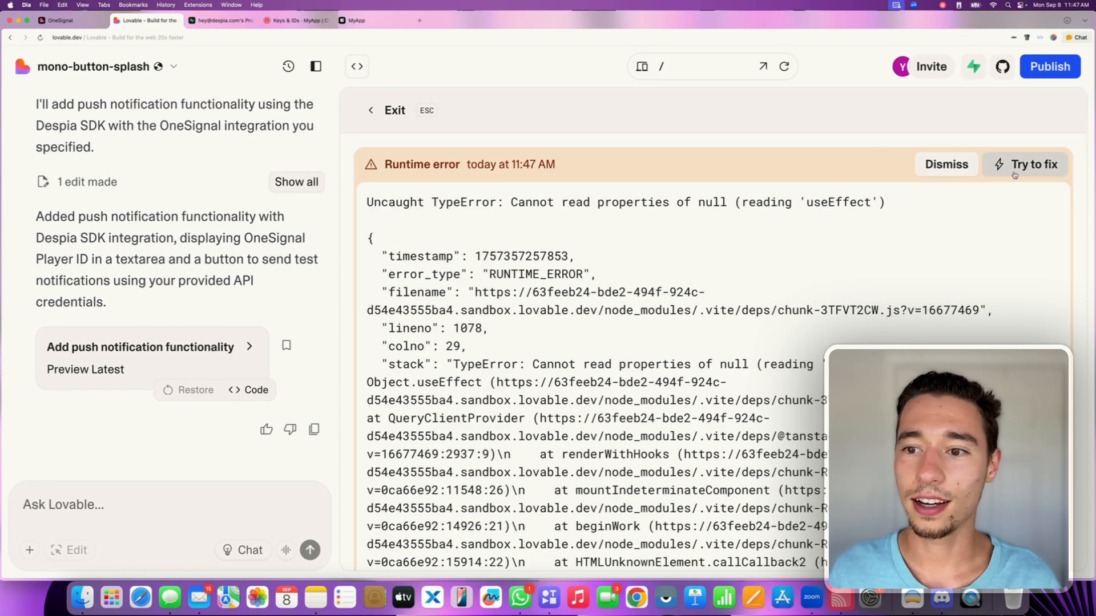
left_click(1032, 164)
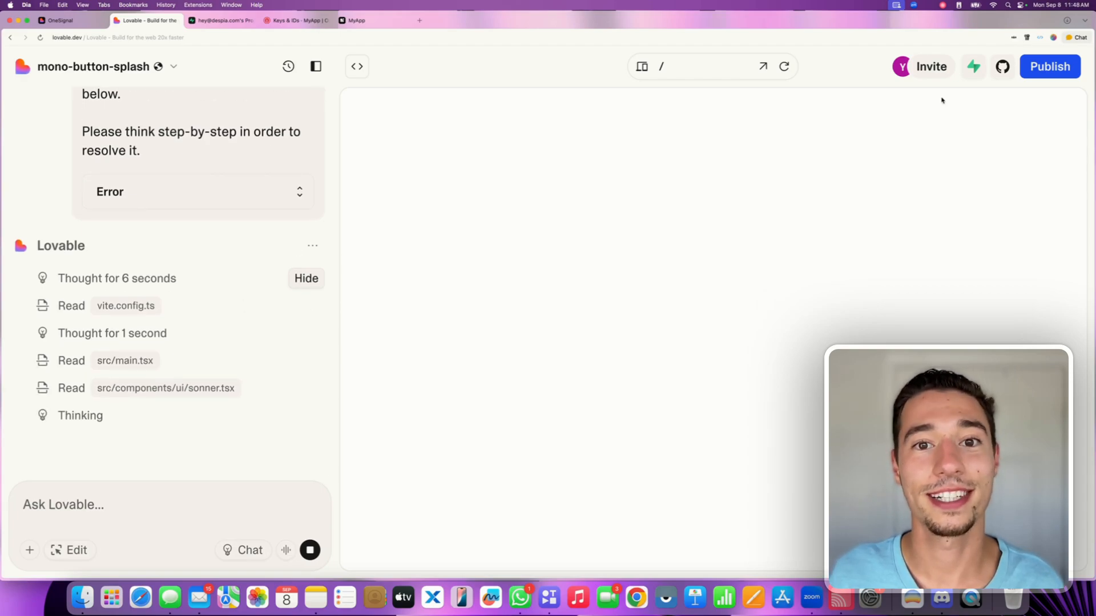
left_click(1049, 67)
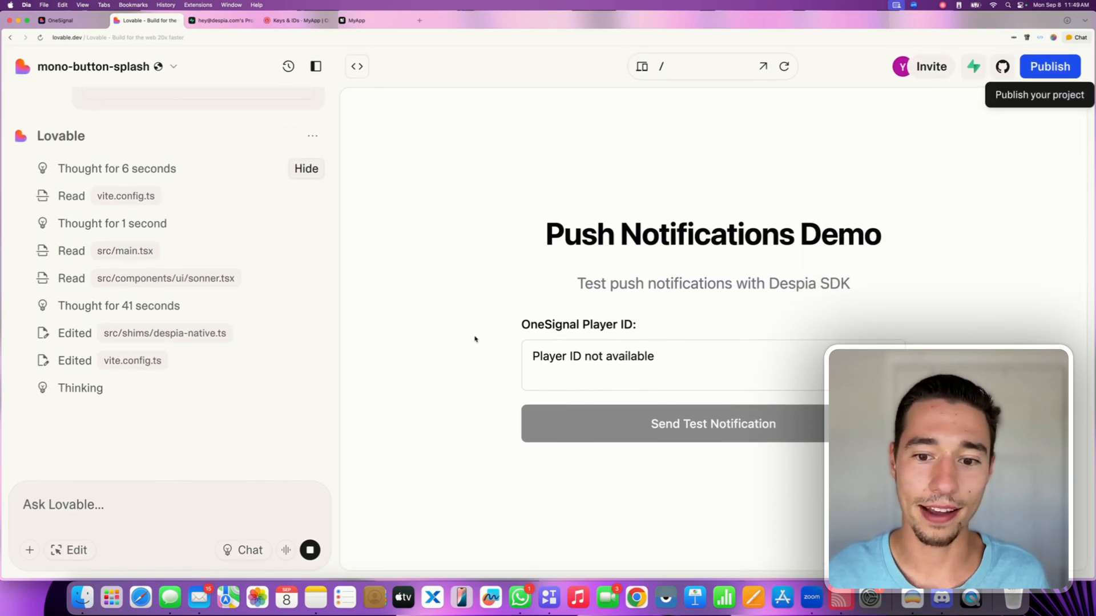
Step: Publish the update and go to the live published site link
left_click(712, 365)
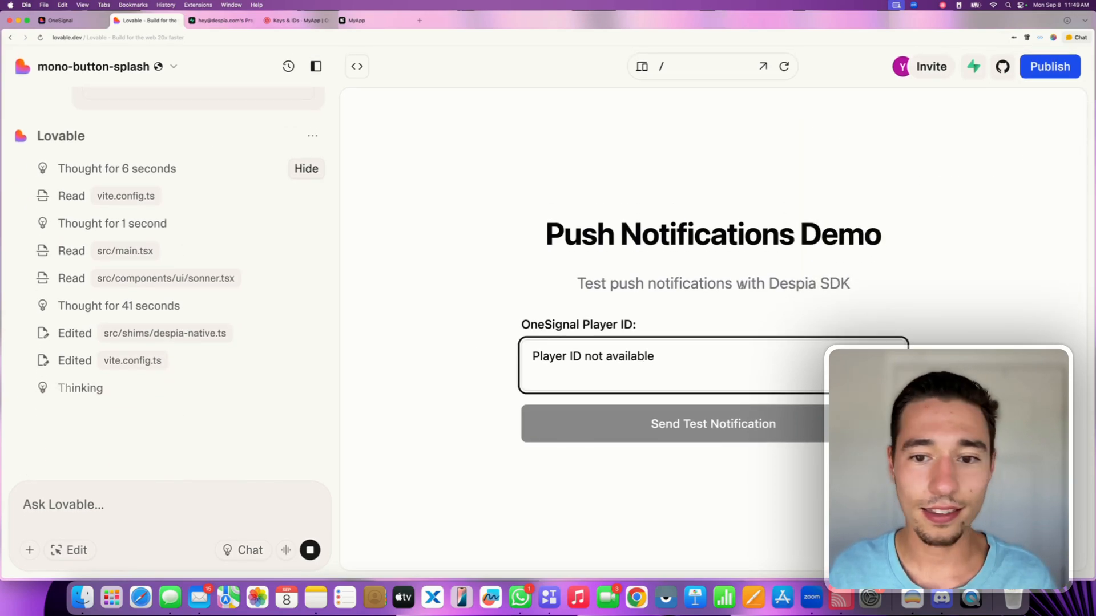
left_click(1049, 67)
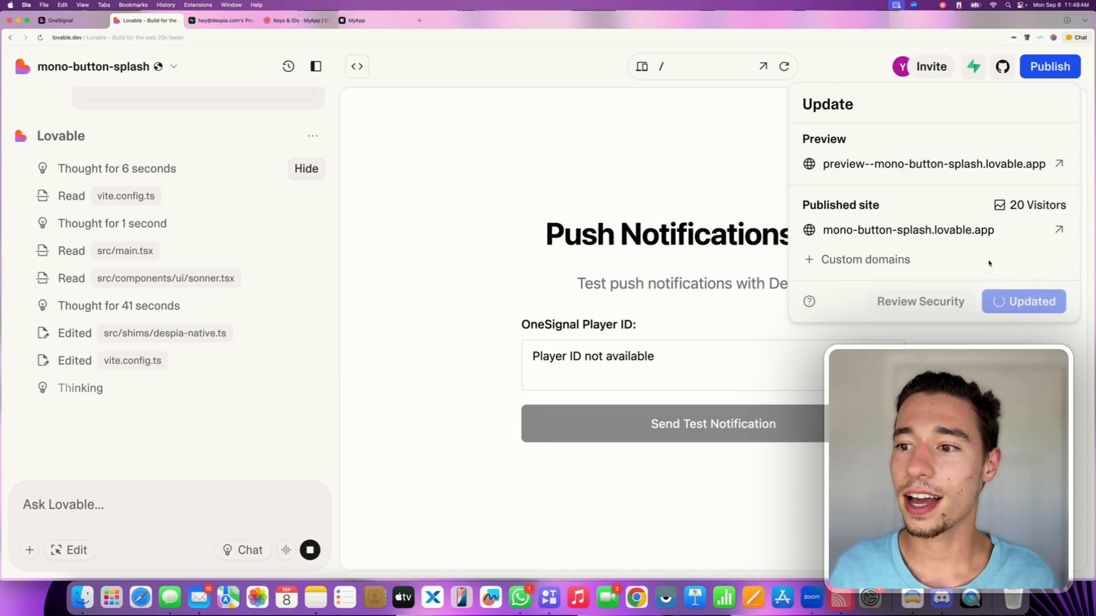
mouse_move(907, 229)
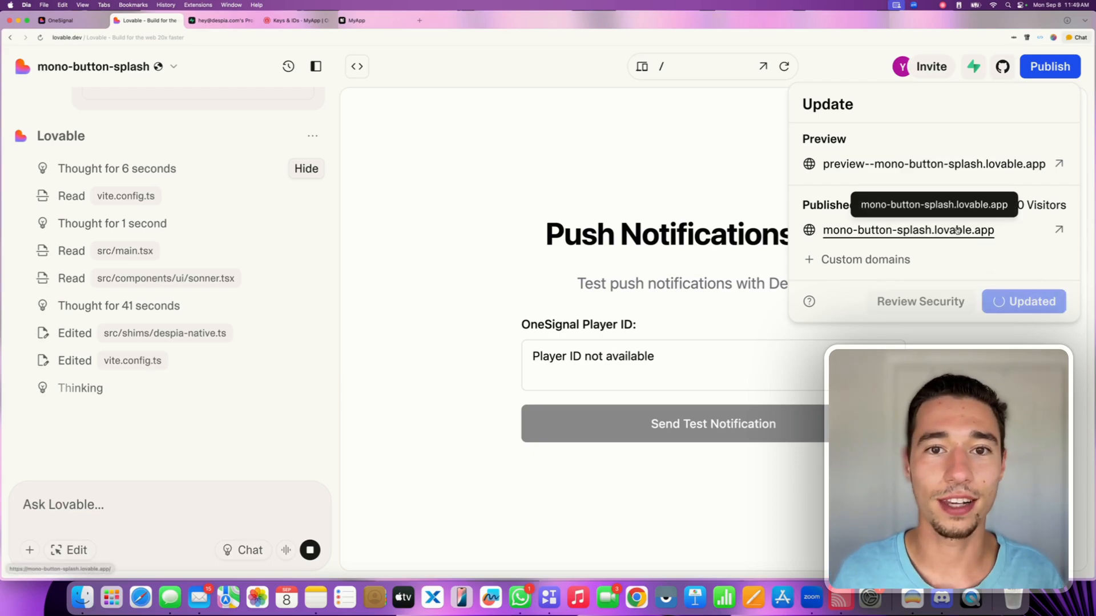
left_click(908, 231)
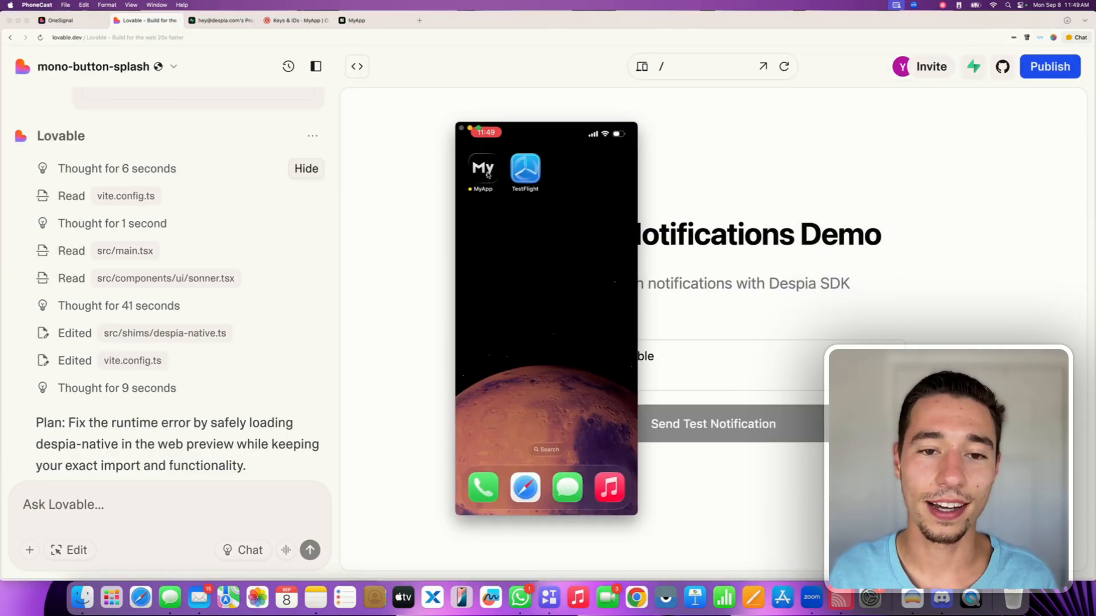
Step: Launch MyApp on the mirrored iPhone and send two test push notifications
left_click(482, 170)
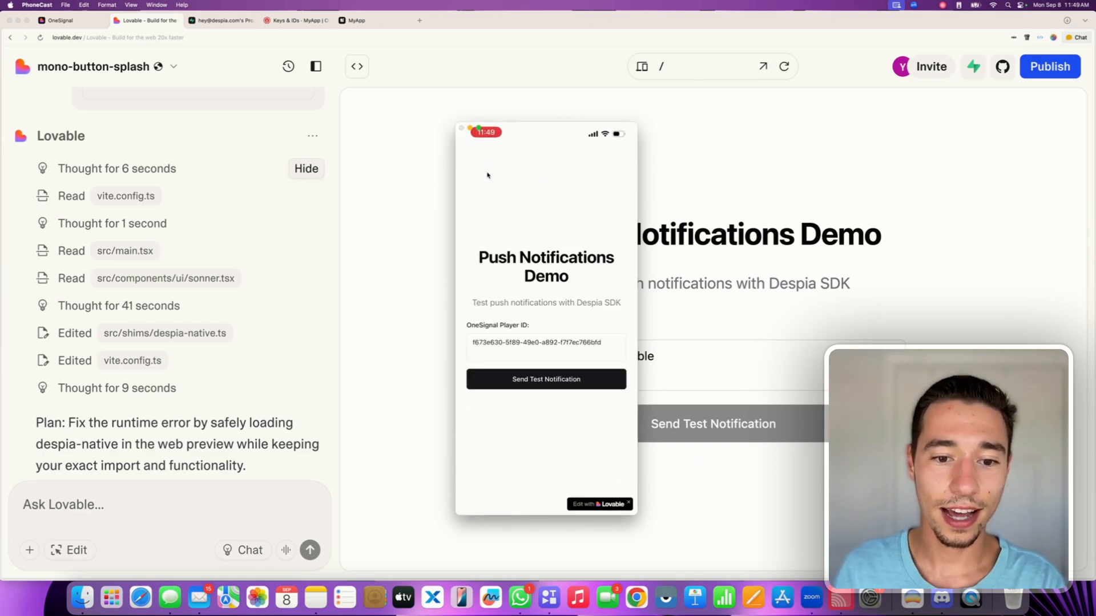
mouse_move(511, 333)
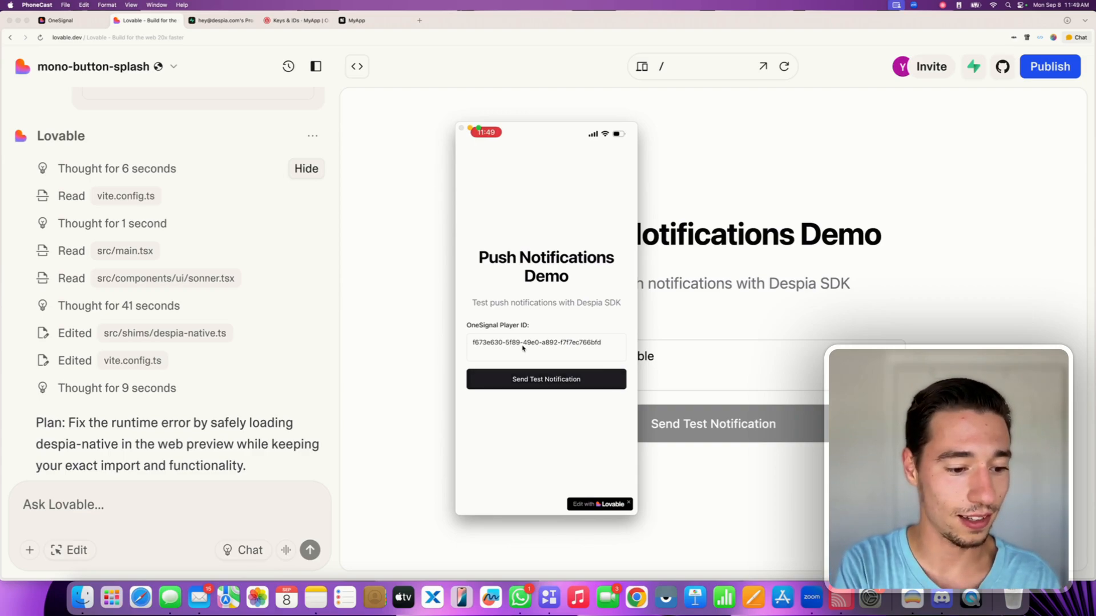
left_click(545, 379)
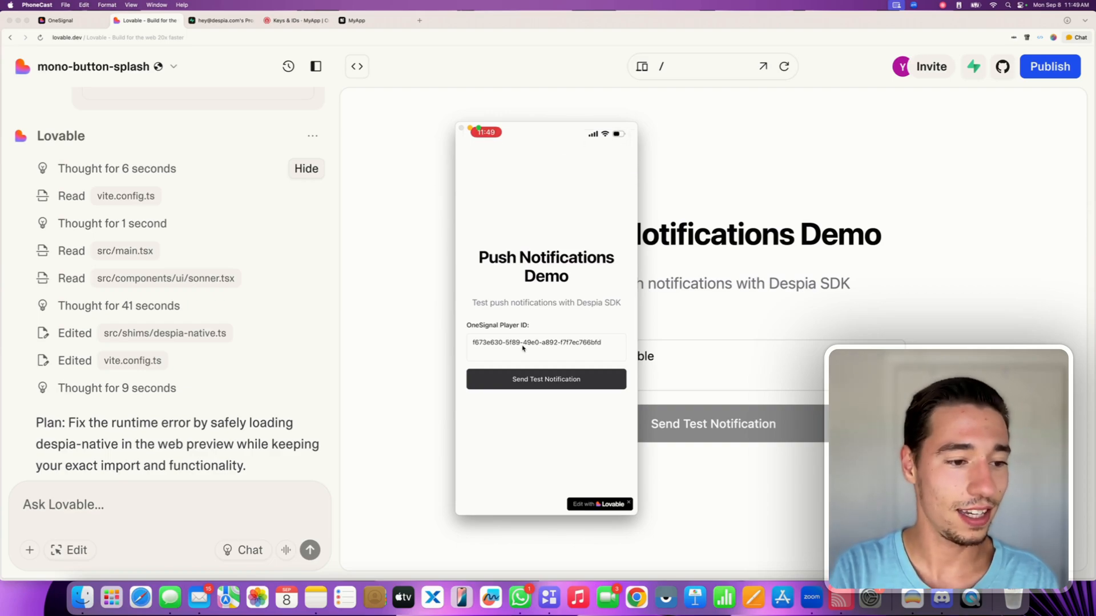
left_click(545, 379)
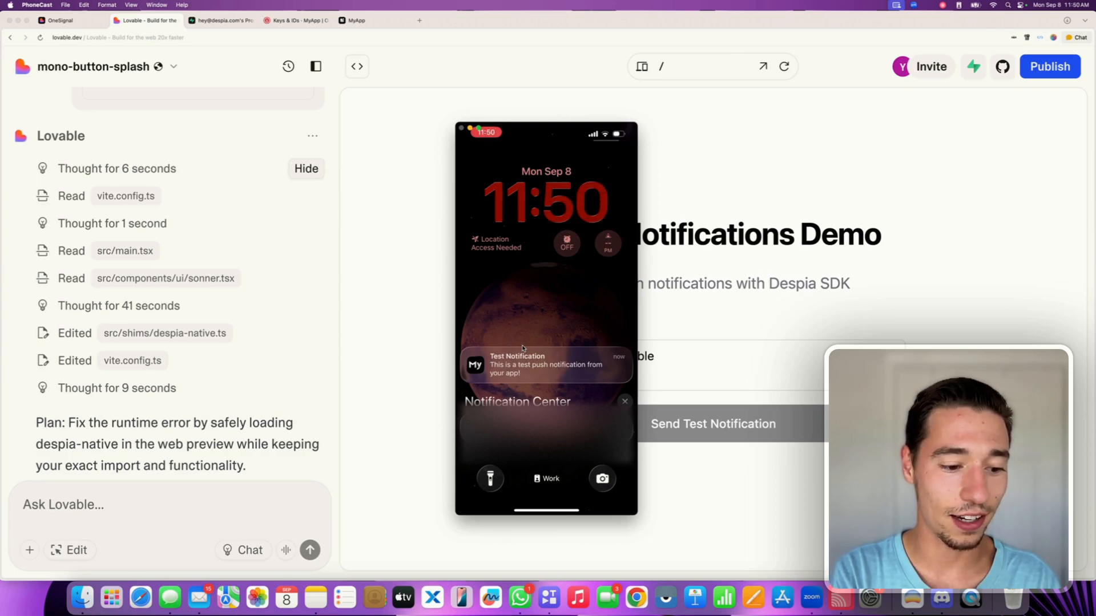
Step: Expand the arrived test notifications on the lock screen and return to MyApp
left_click(624, 400)
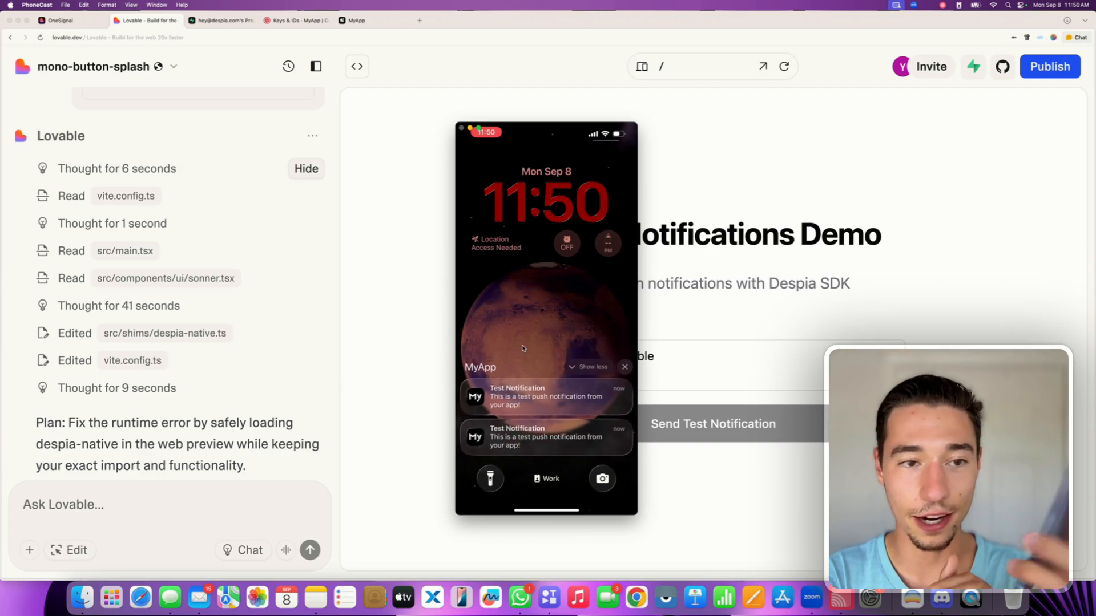
left_click(712, 424)
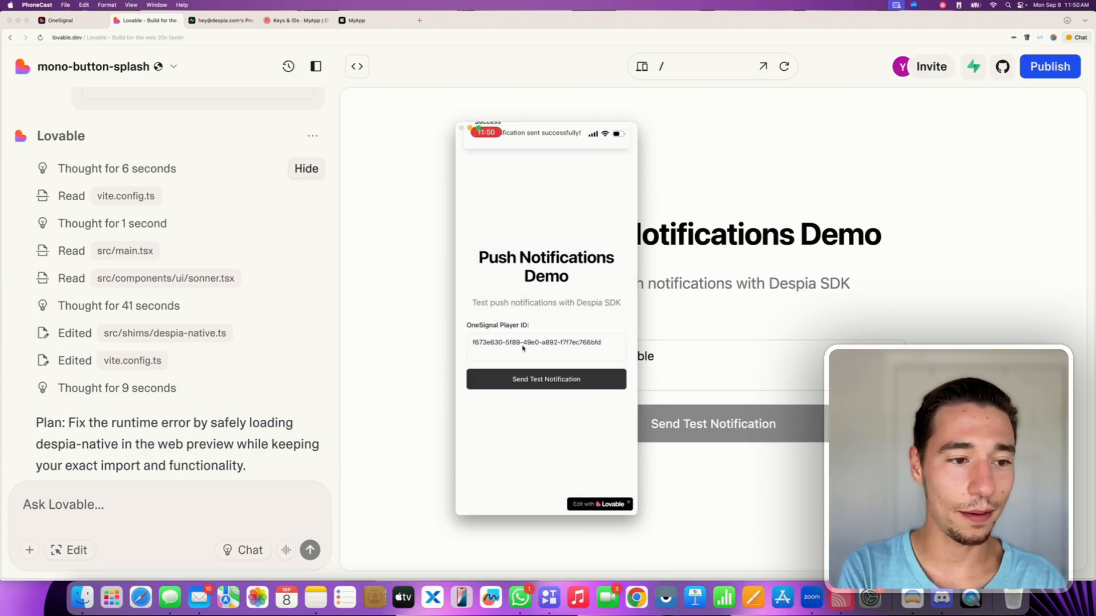
left_click(546, 379)
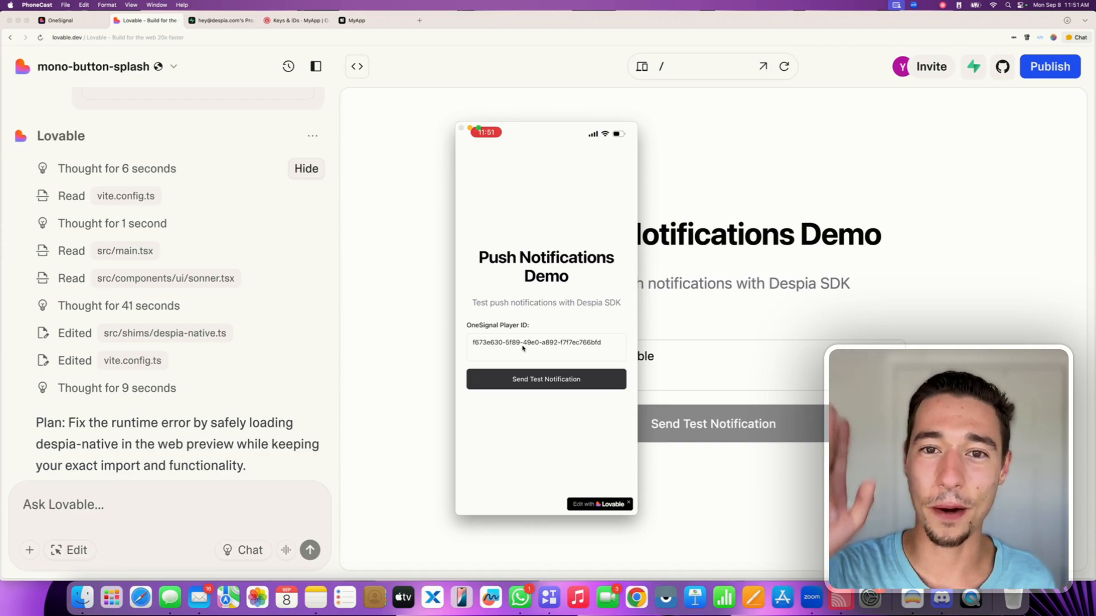
mouse_move(570, 180)
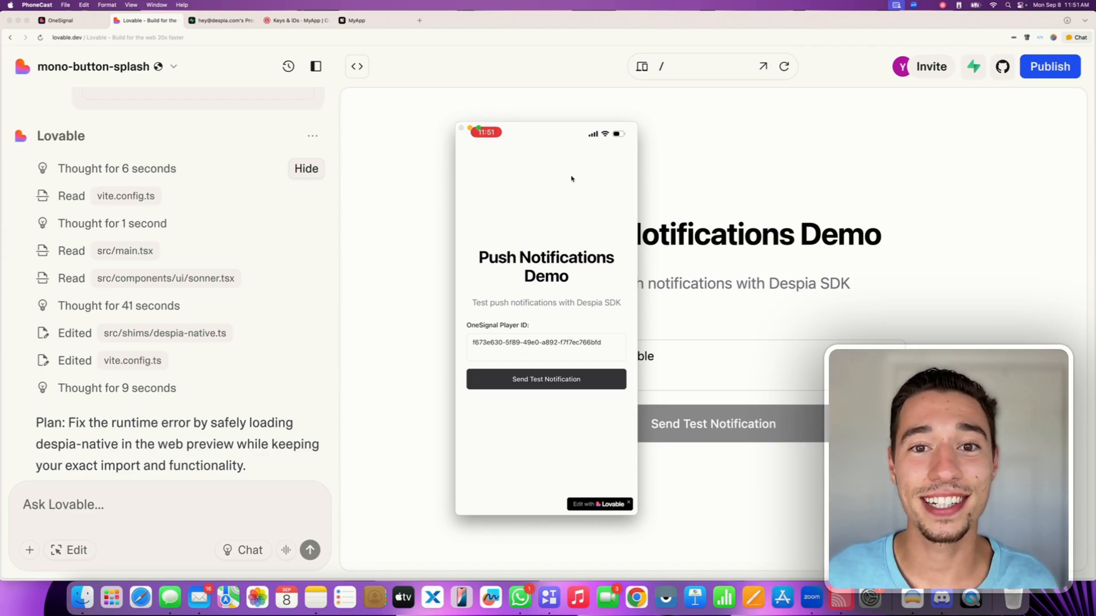